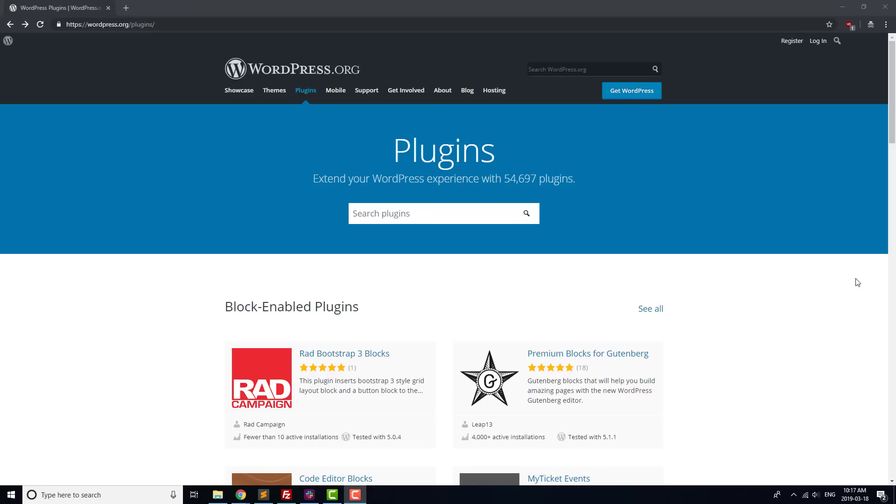
Step: Scroll the Plugins directory and enter a support forum post about the FAQ plugin not working
scroll("down", 3)
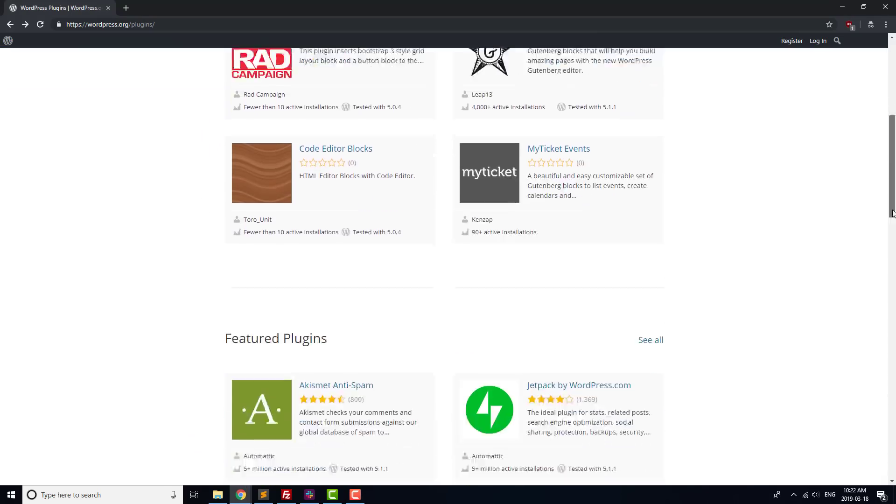
scroll("down", 3)
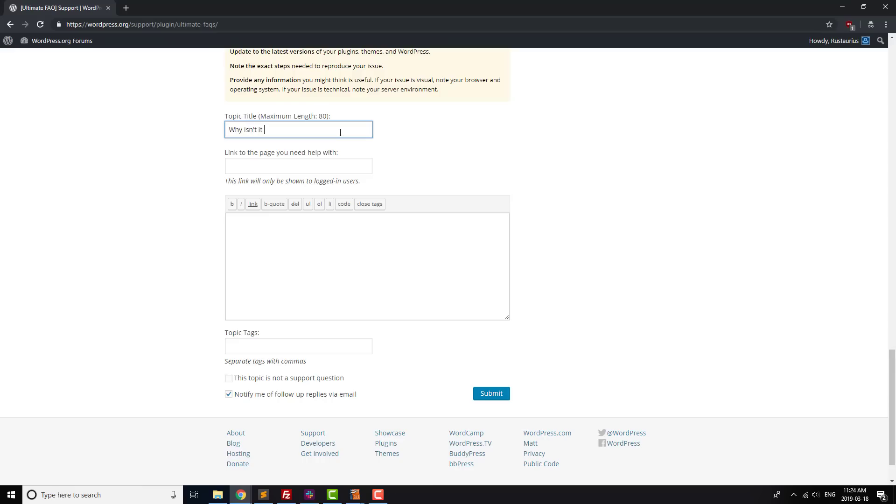
type("Working!!!!!")
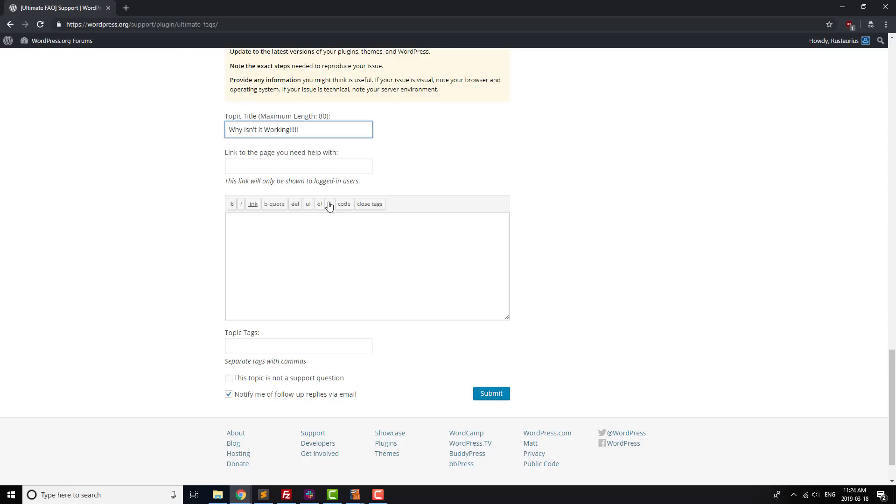
type("Your FAQ plugin isn")
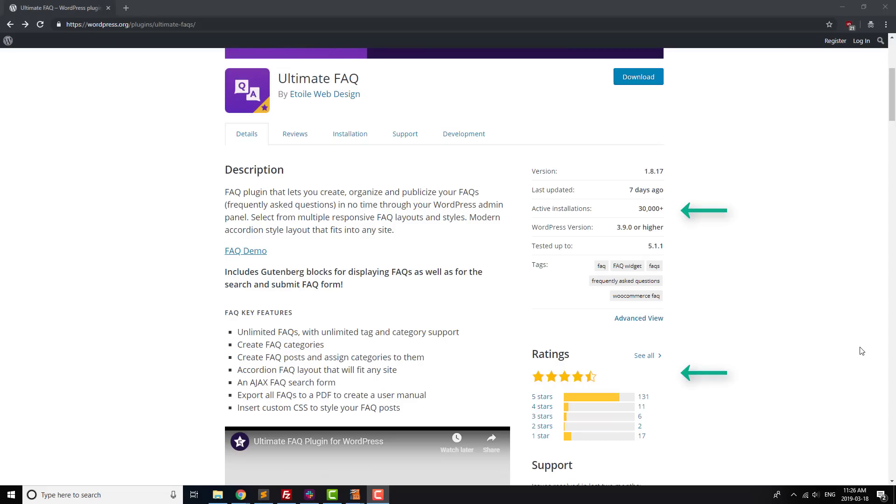
Step: Browse the plugin page screenshots and view the live CarFAQs demo with its question submission example
scroll("down", 3)
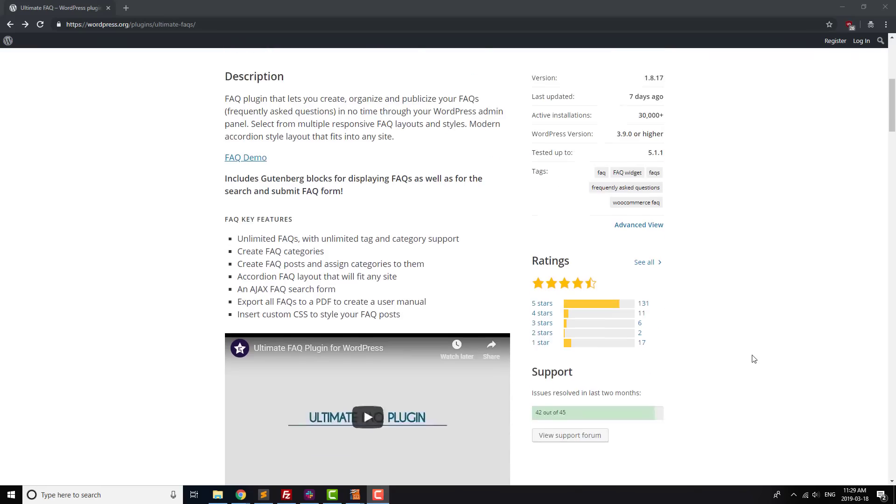
left_click(570, 435)
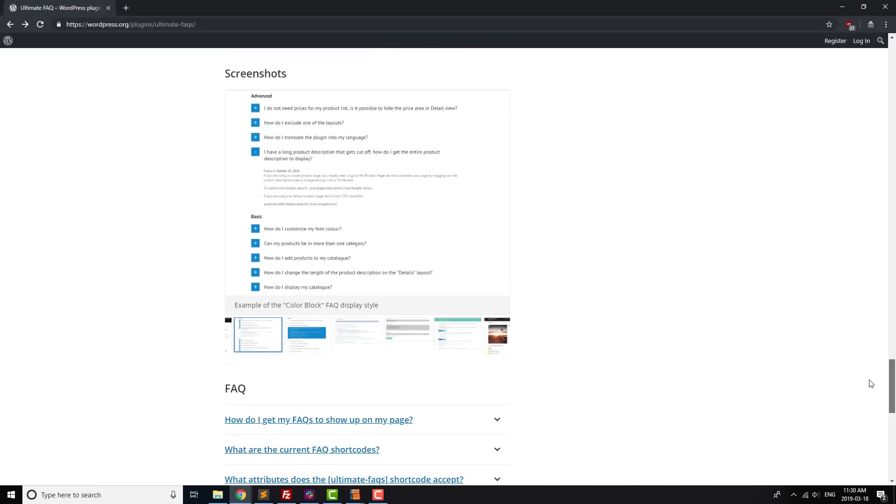
left_click(307, 334)
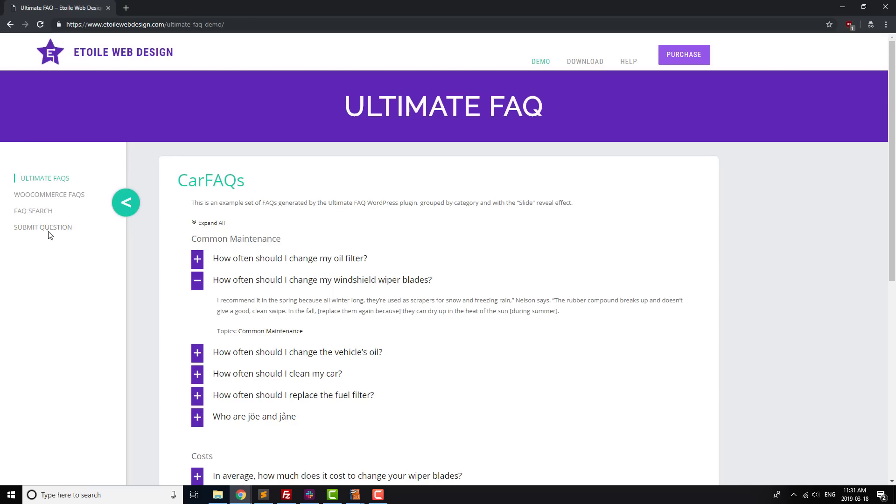
left_click(33, 210)
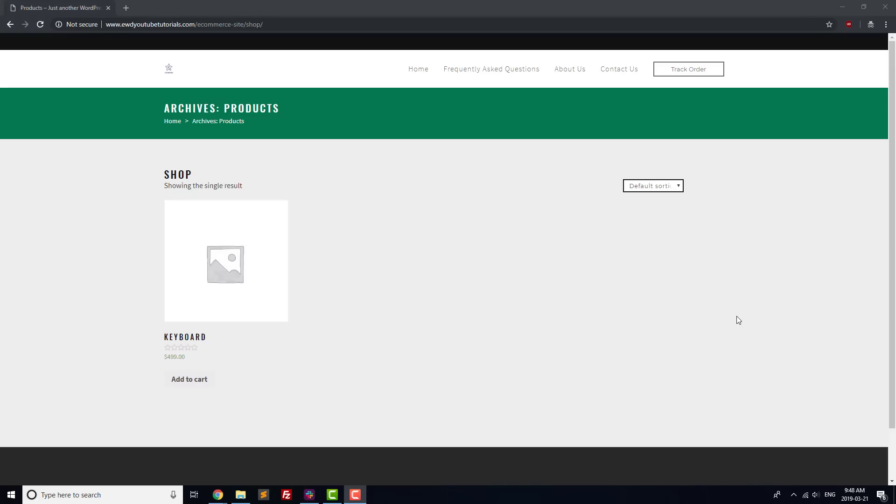
mouse_move(708, 313)
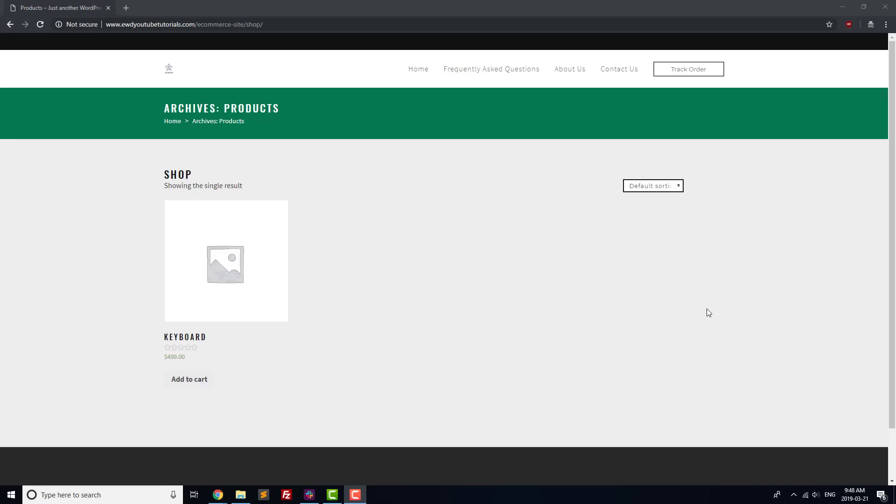
mouse_move(317, 316)
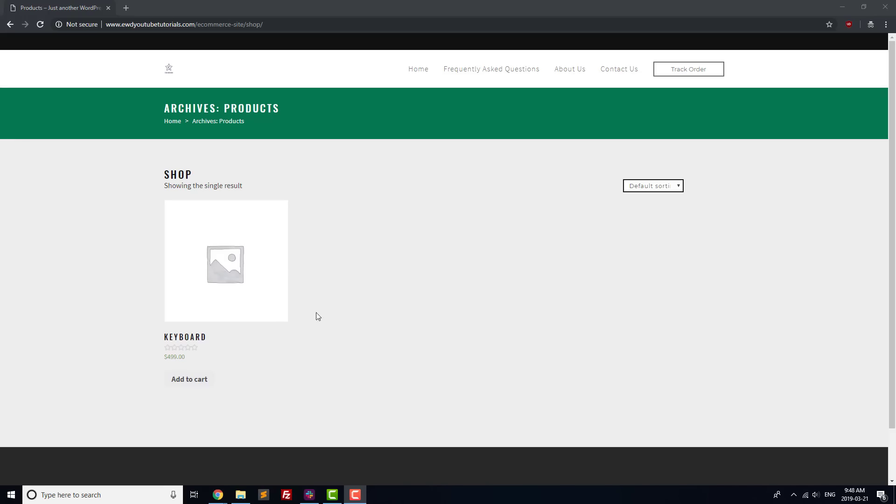
Step: View the Keyboard product, then the FAQ page with the 'How do I order?' answer expanded
left_click(226, 260)
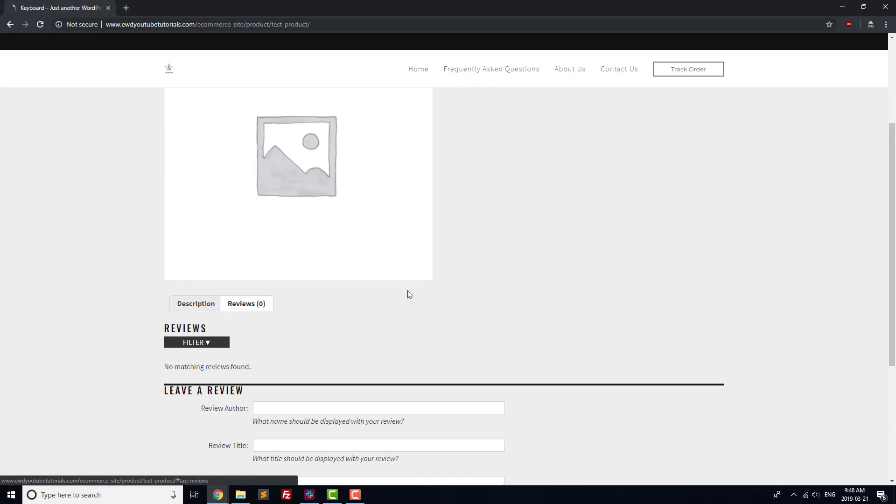
scroll("down", 3)
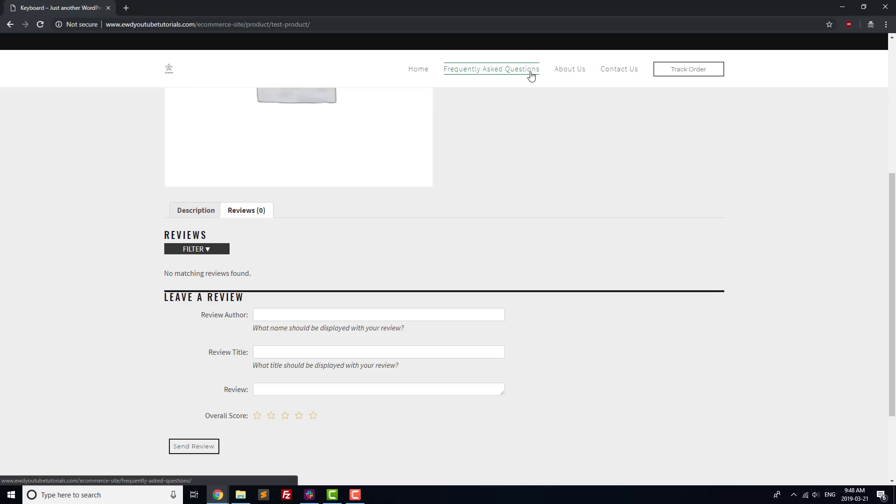
left_click(491, 69)
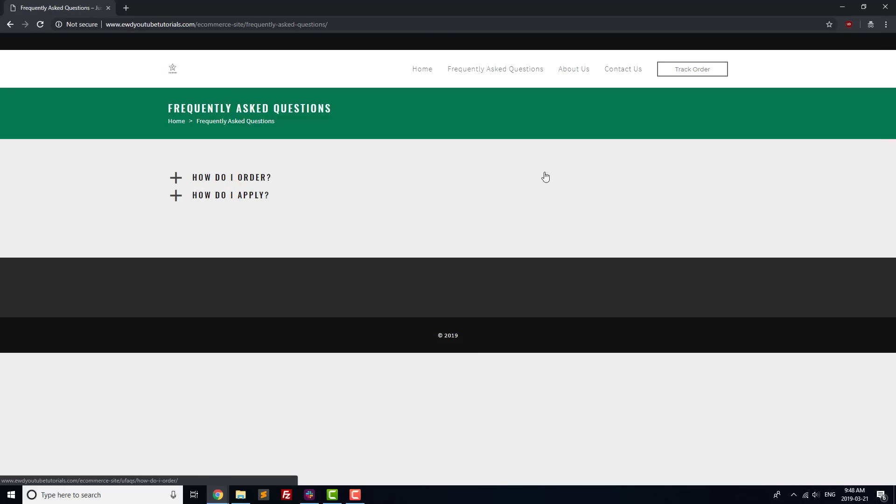
left_click(231, 177)
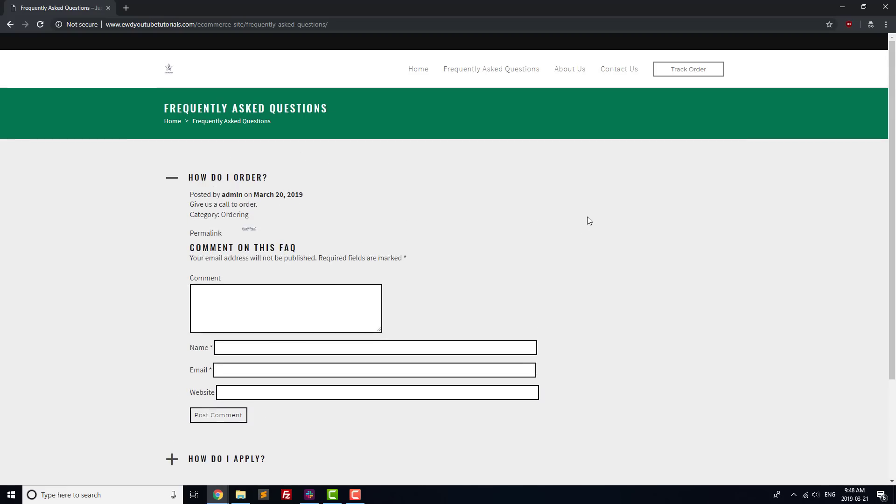
mouse_move(619, 69)
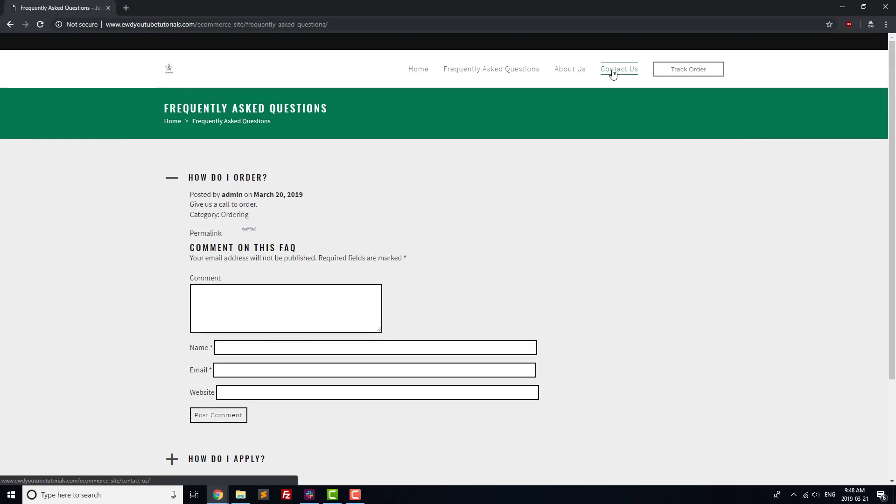
Step: Visit the store's Contact Us page and then its Track Order page
left_click(619, 68)
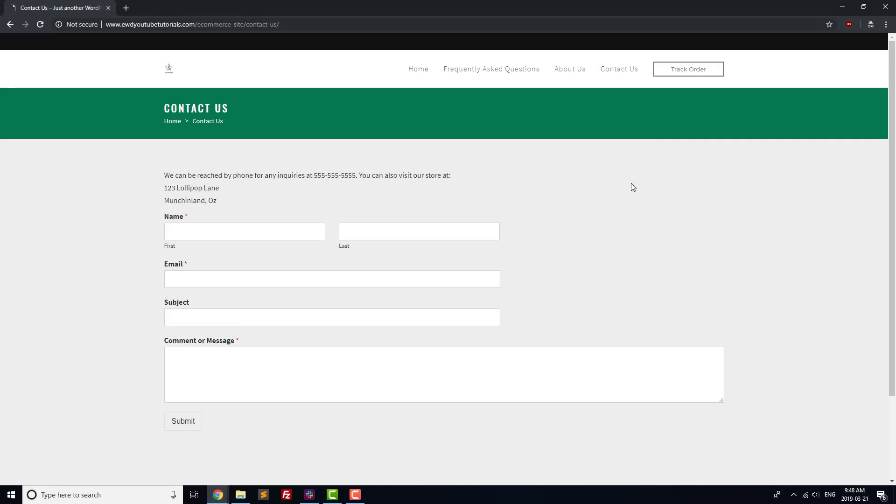
mouse_move(689, 70)
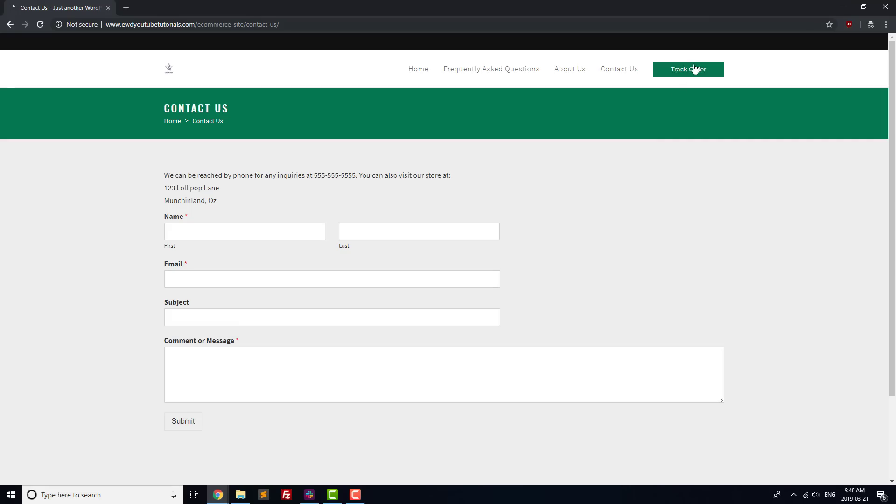
left_click(688, 69)
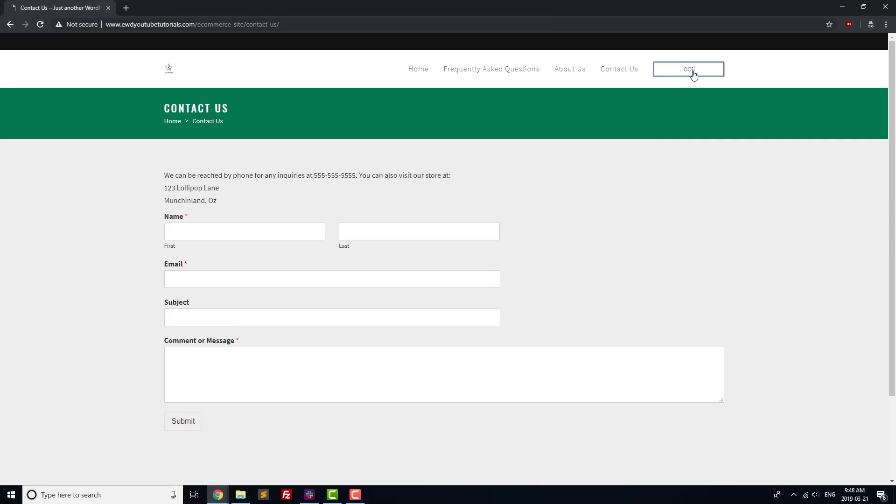
left_click(689, 68)
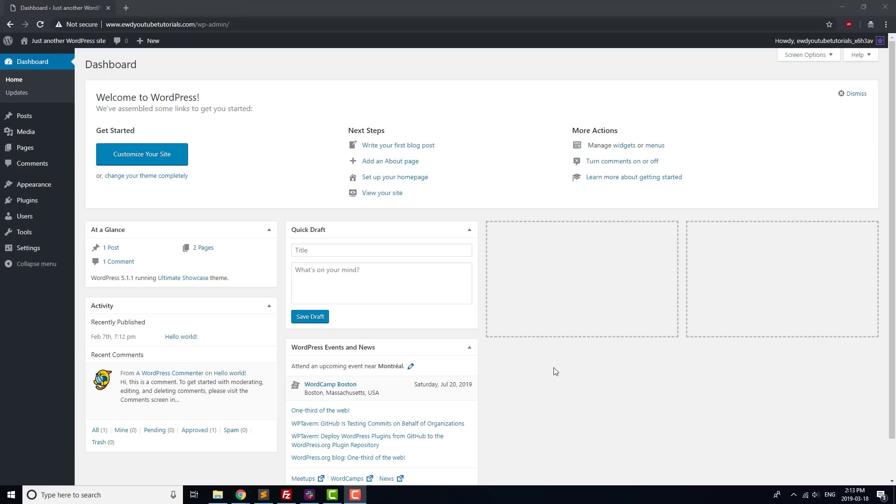
Step: Search the plugin installer for 'wpforms'
left_click(92, 215)
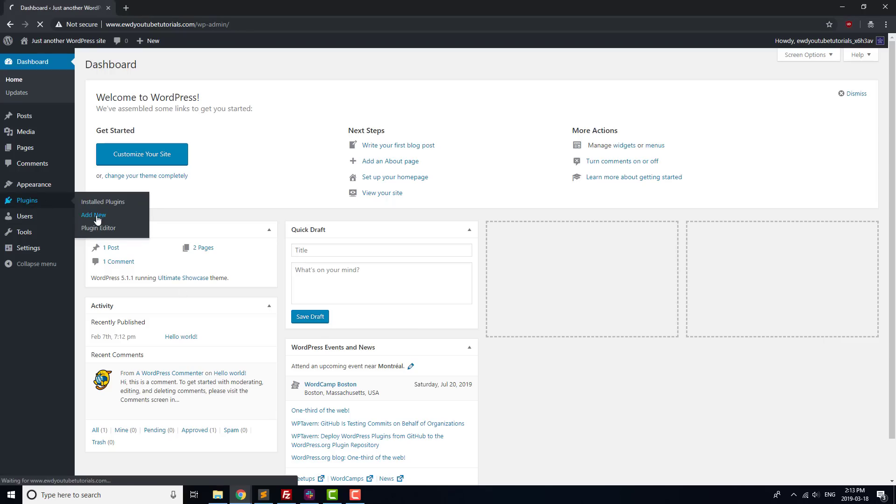
left_click(93, 214)
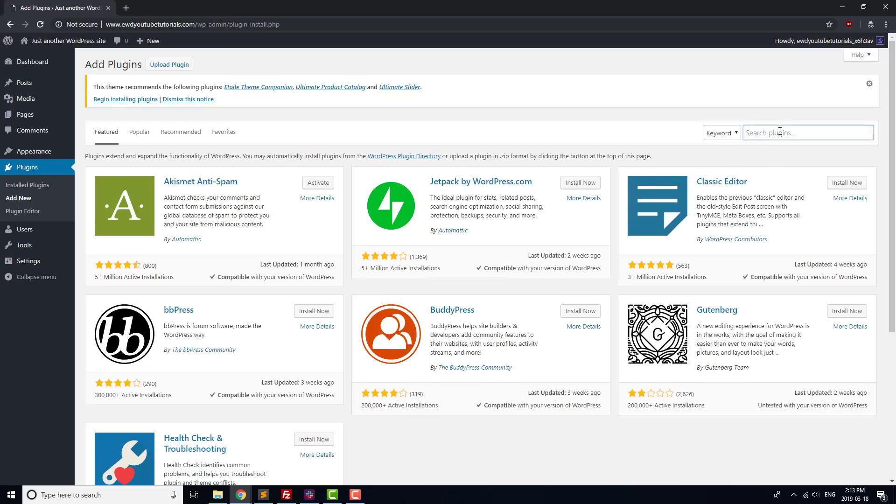
type("wpfor")
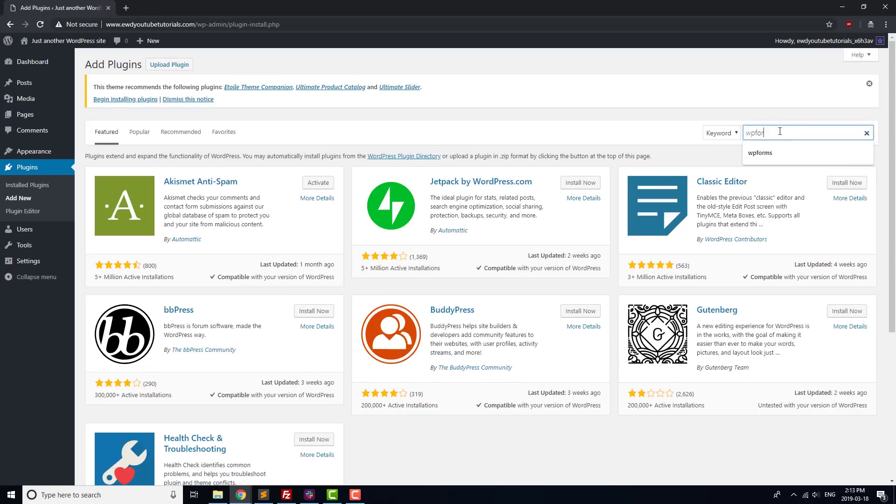
left_click(760, 152)
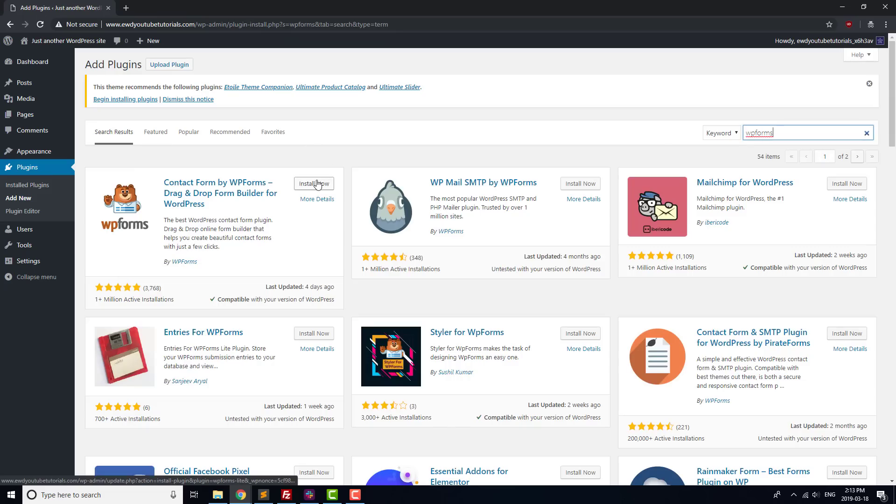
Step: Install and activate Contact Form by WPForms and start creating the first form
left_click(314, 184)
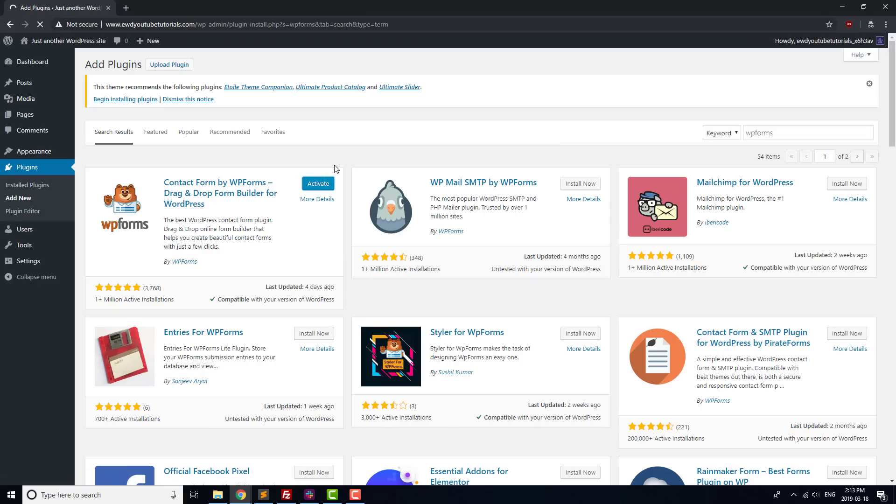
left_click(317, 184)
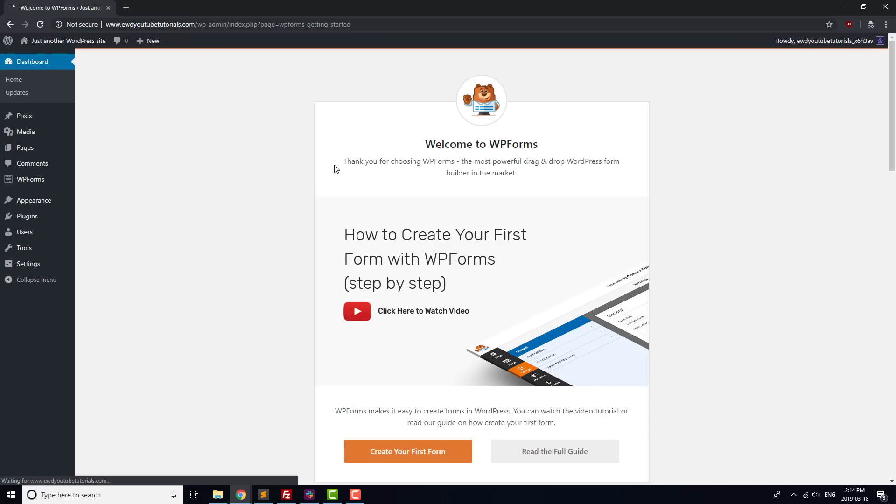
left_click(408, 451)
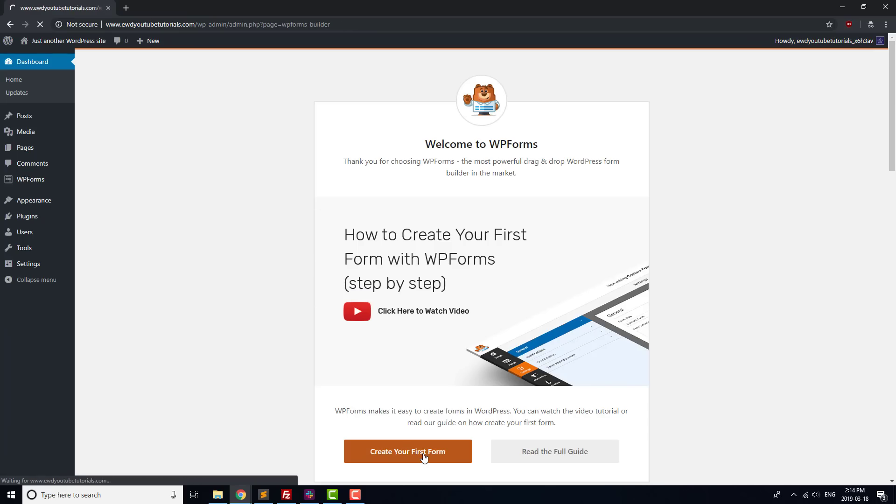
left_click(408, 451)
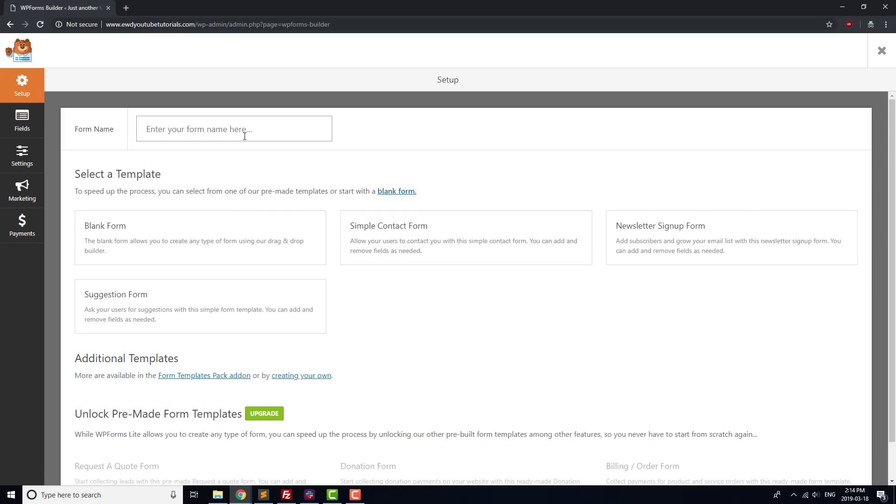
Step: Create a form named 'Contact Form' from the Simple Contact Form template and relabel its text field 'Subject'
type("Contact Form")
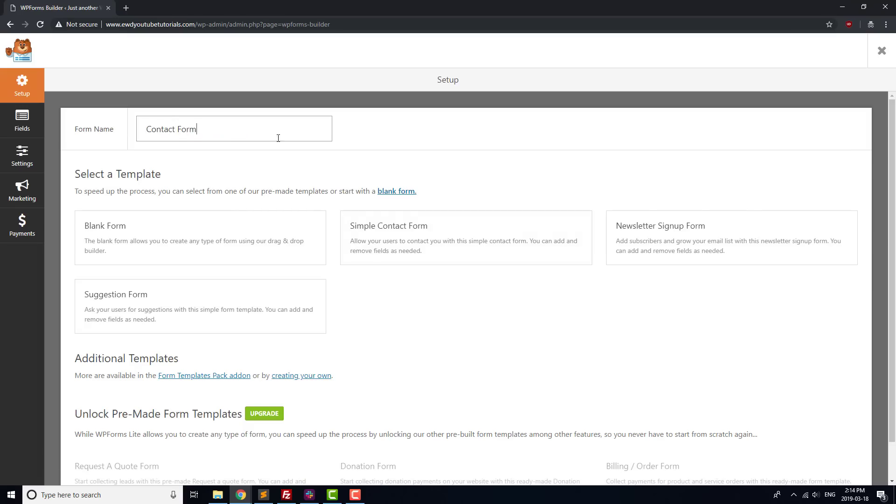
left_click(466, 238)
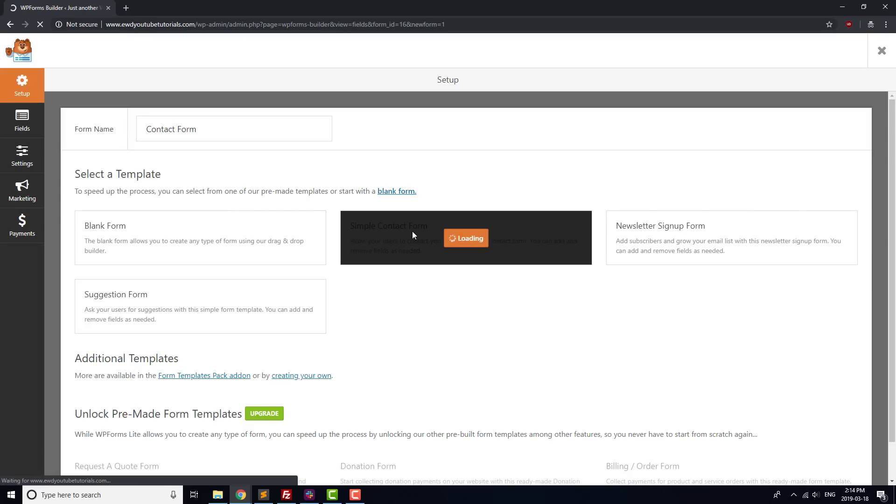
left_click(466, 238)
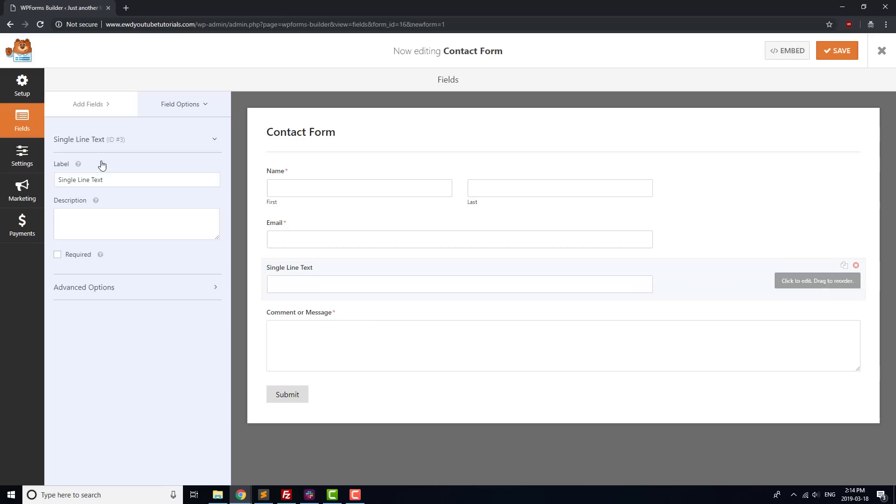
type("S")
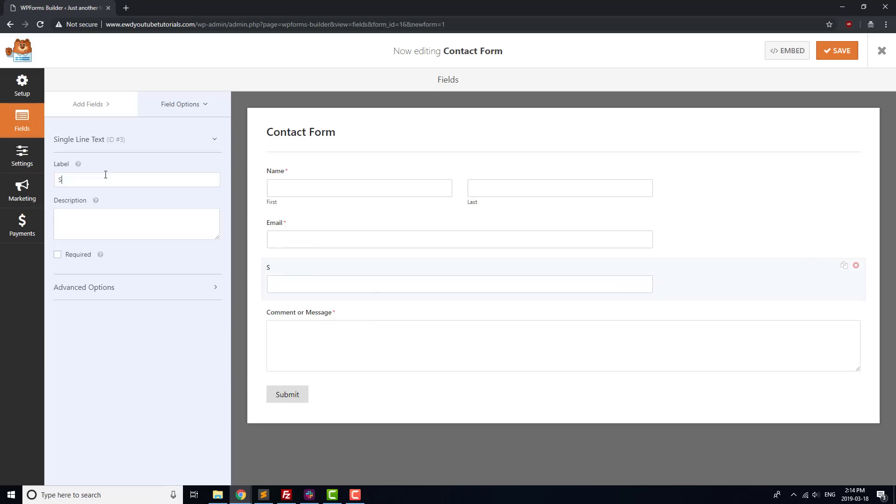
type("ubject")
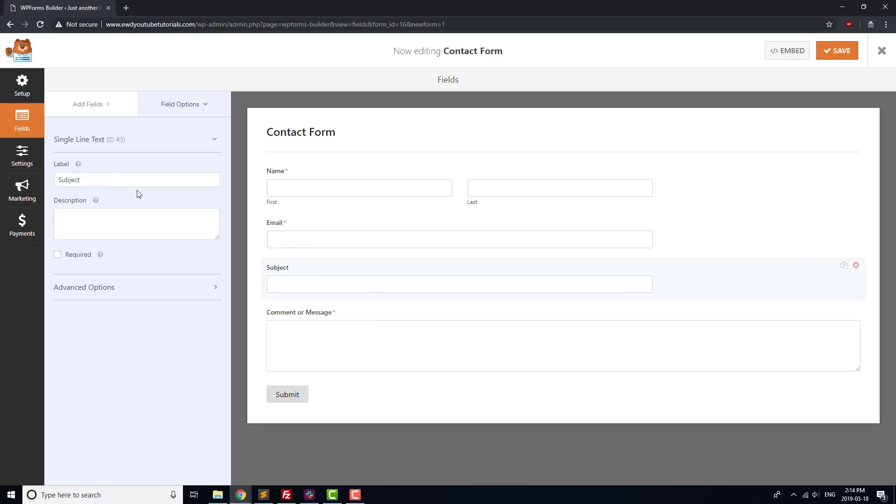
left_click(22, 157)
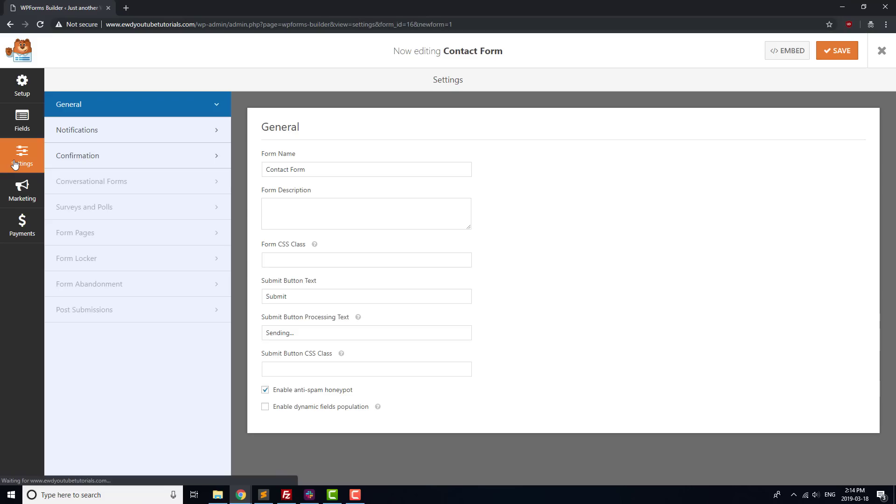
left_click(77, 130)
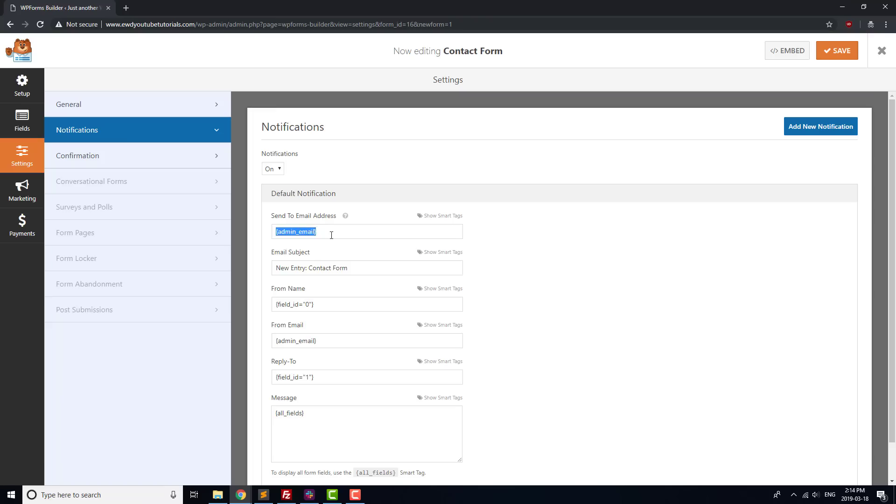
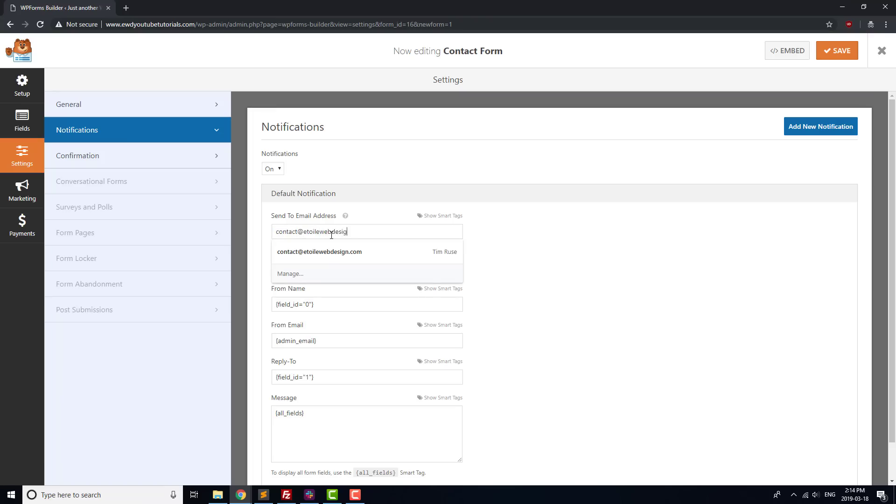
left_click(320, 252)
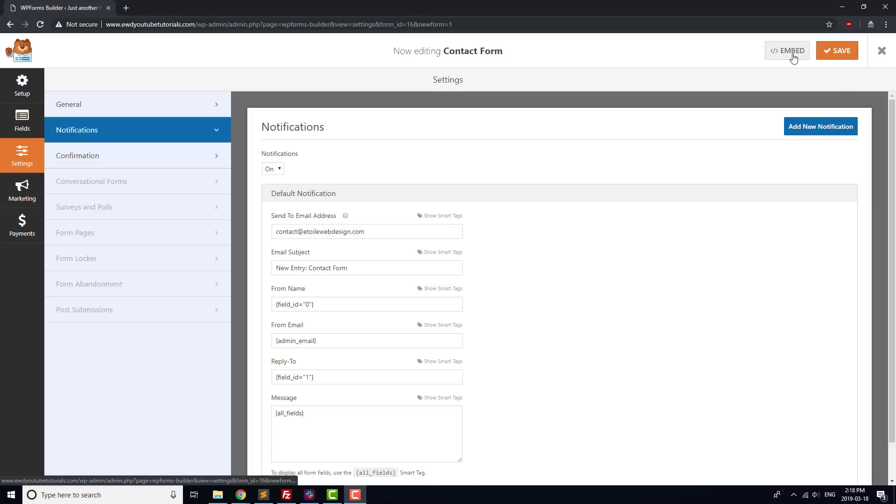
Step: Copy the form's embed shortcode and exit the form builder
left_click(787, 51)
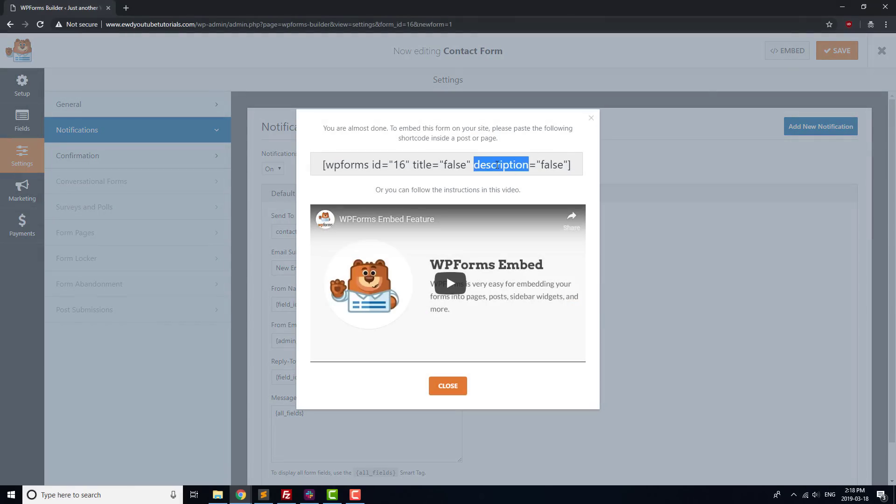
triple_click(446, 164)
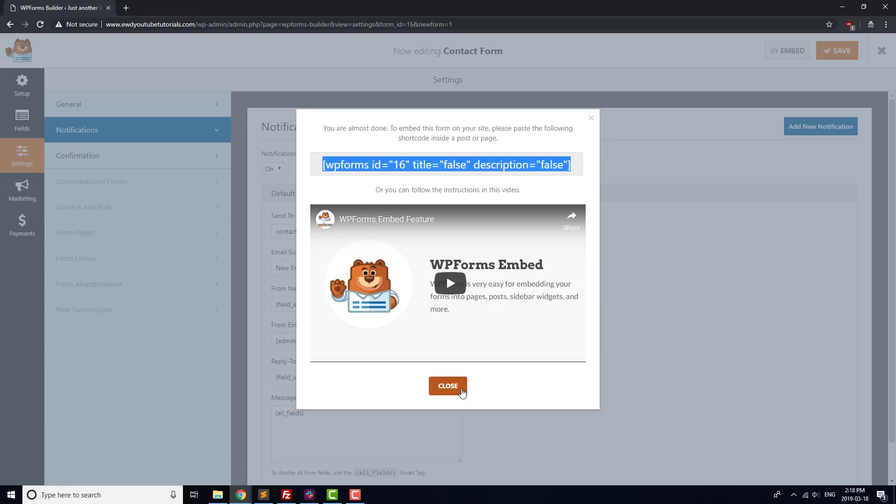
left_click(448, 386)
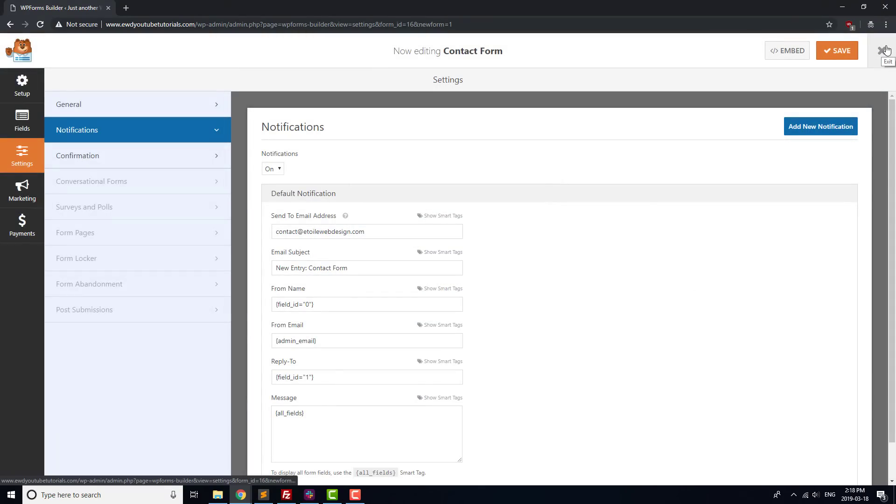
left_click(886, 50)
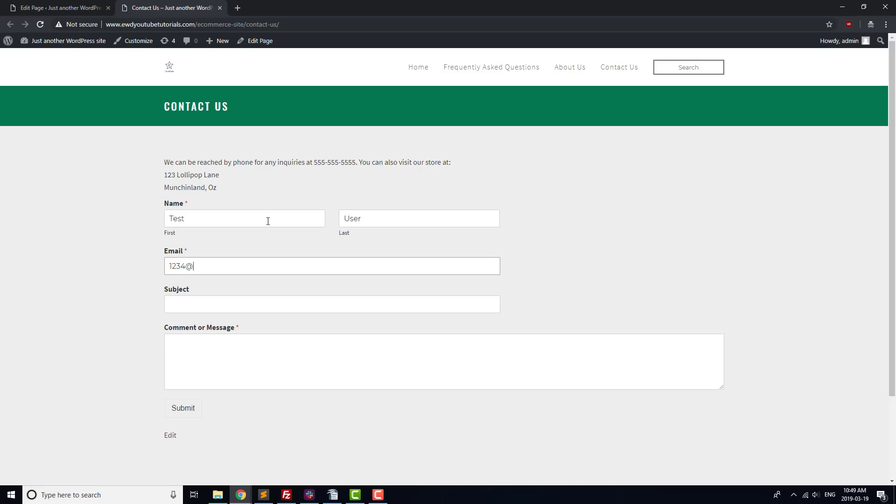
Step: Fill the live Contact Us form with a test name, email and a subject starting 'This is a'
type("T")
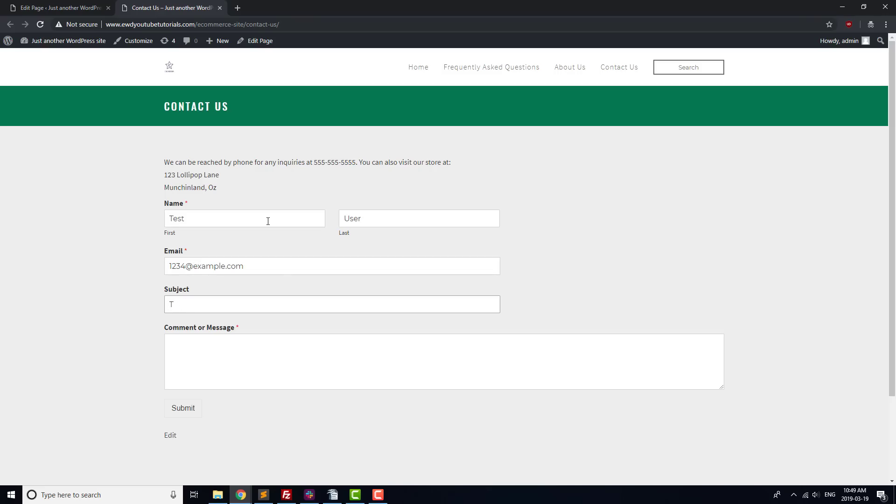
type("This is a")
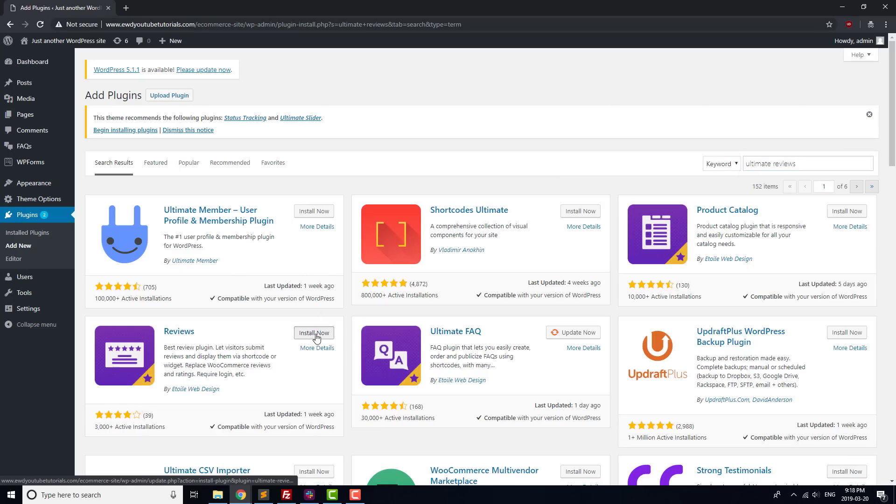
Step: Install and activate the Reviews plugin by Etoile Web Design
left_click(314, 333)
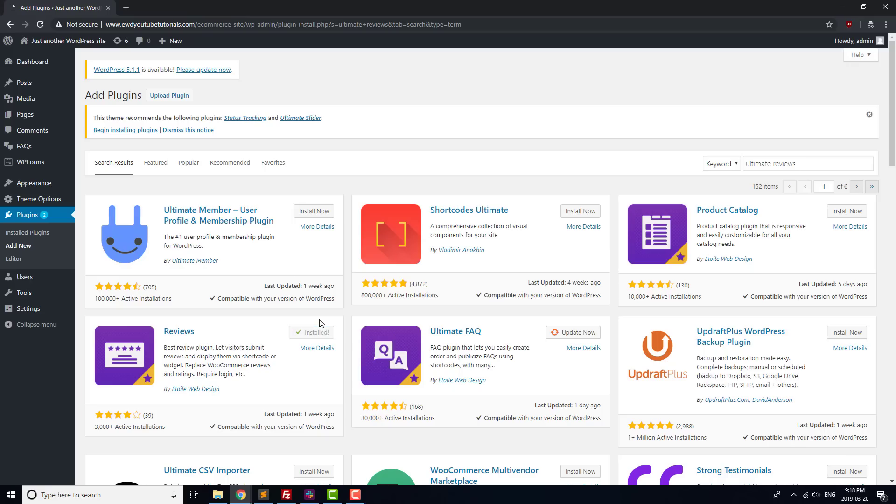
left_click(312, 332)
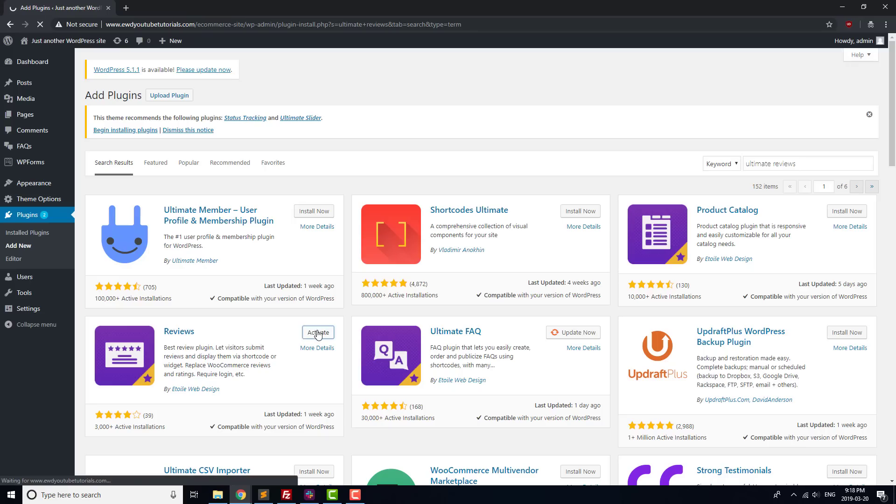
left_click(317, 333)
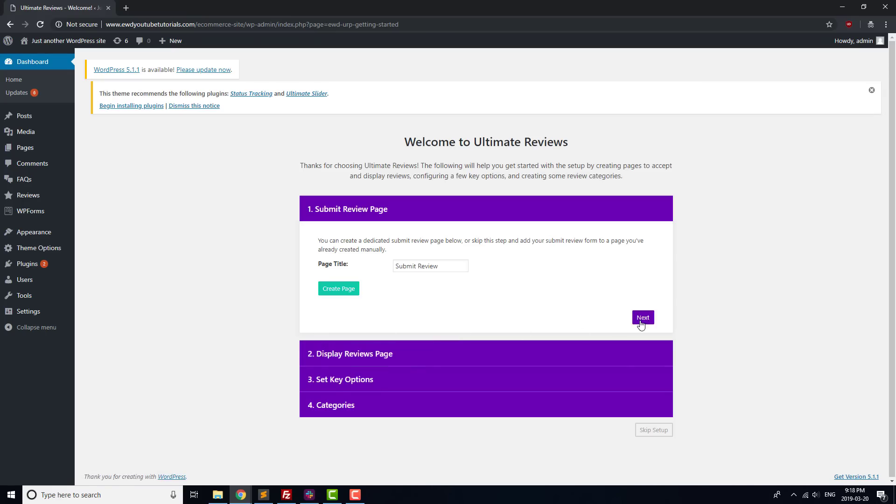
Step: Step through Ultimate Reviews setup, add a 'Featured' review category and finish
left_click(642, 318)
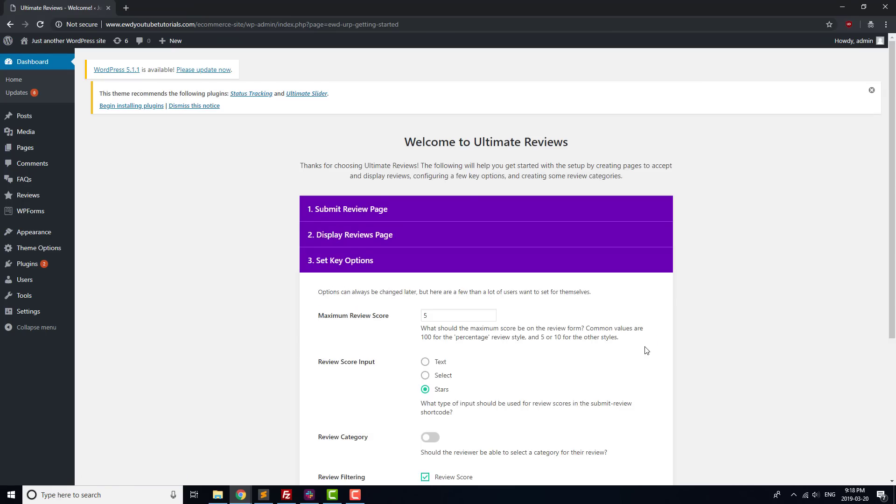
scroll("down", 3)
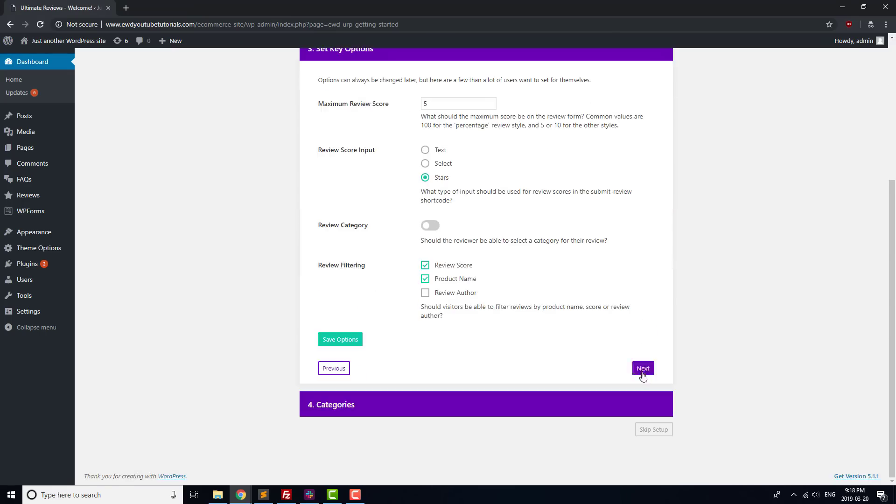
left_click(642, 368)
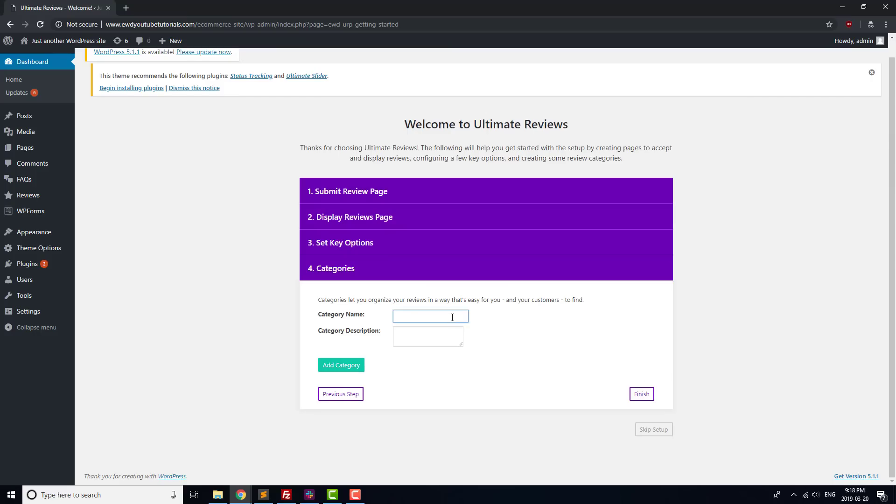
type("Featu")
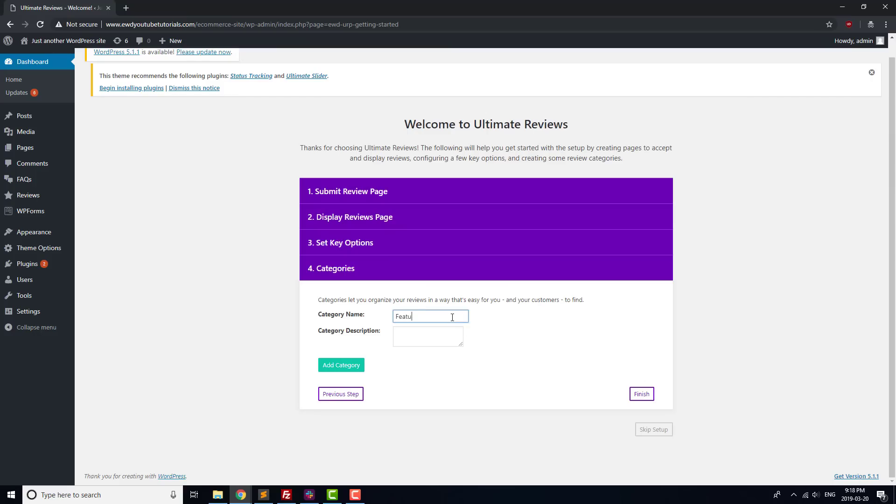
left_click(341, 365)
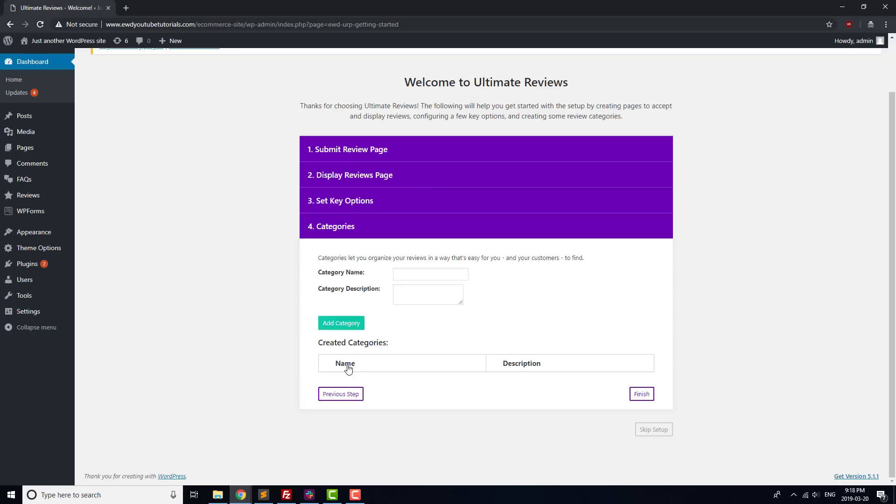
left_click(641, 394)
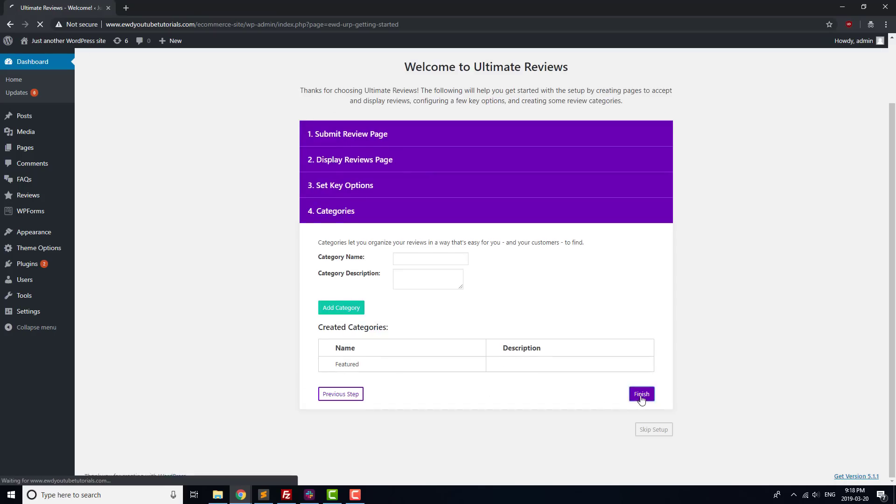
left_click(642, 394)
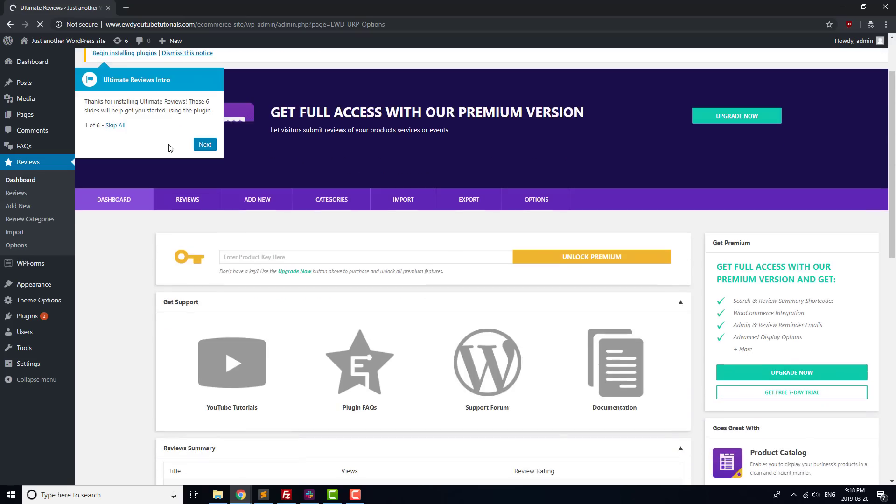
Step: Review and save Ultimate Reviews' WooCommerce review options
scroll("down", 3)
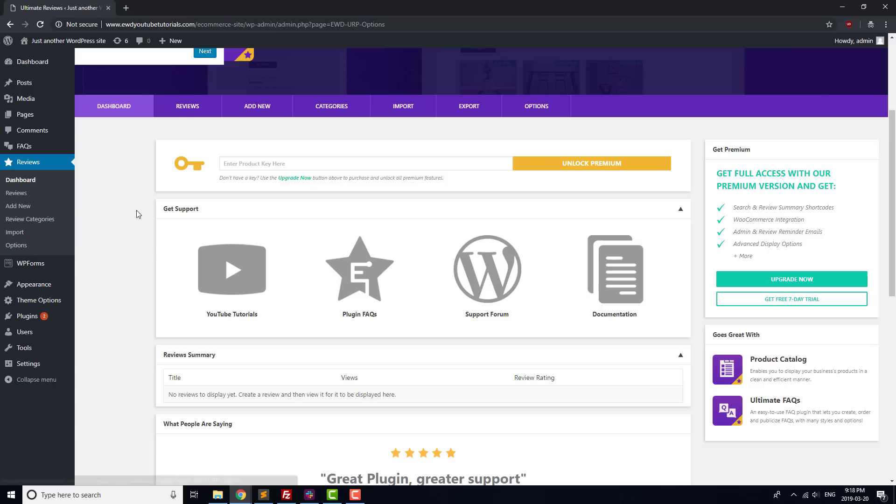
mouse_move(772, 306)
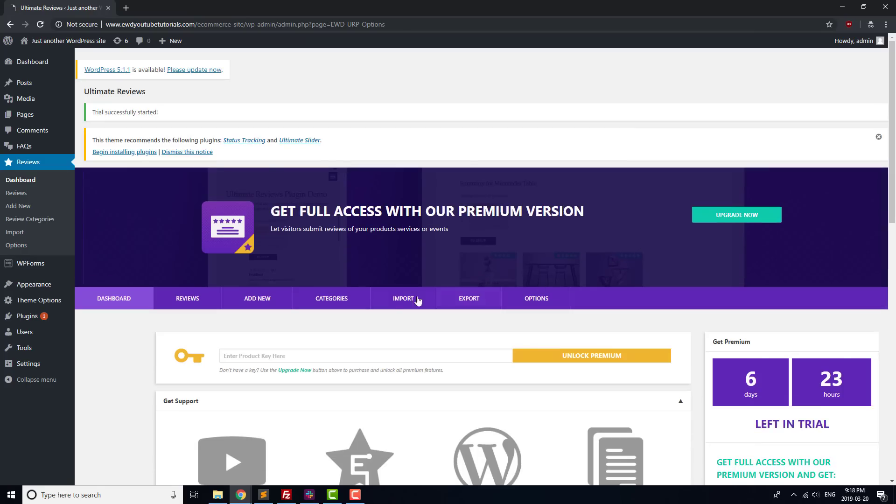
mouse_move(531, 314)
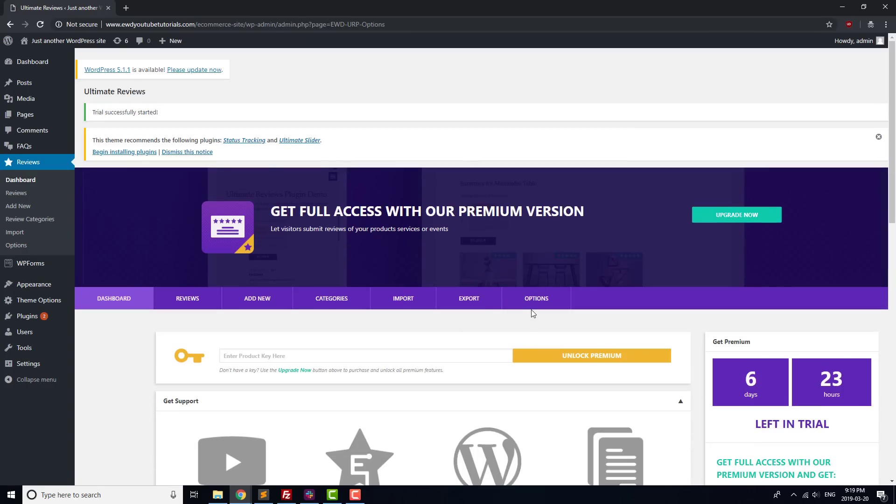
left_click(536, 298)
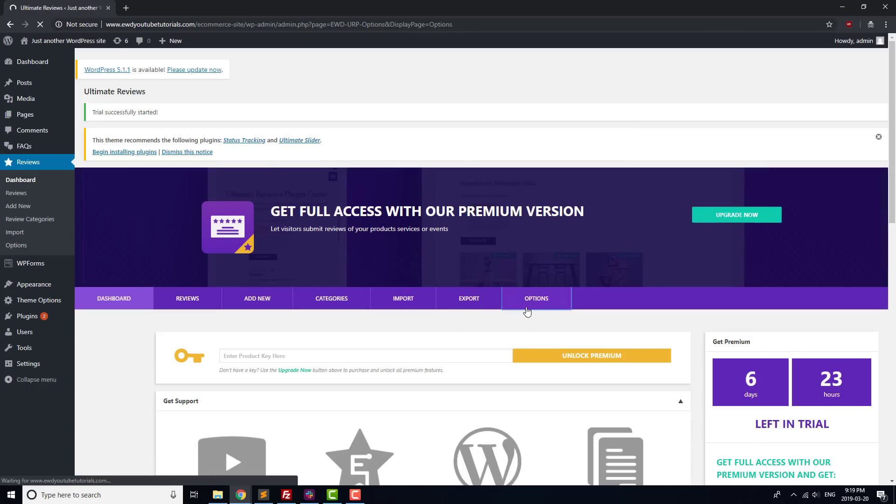
left_click(536, 298)
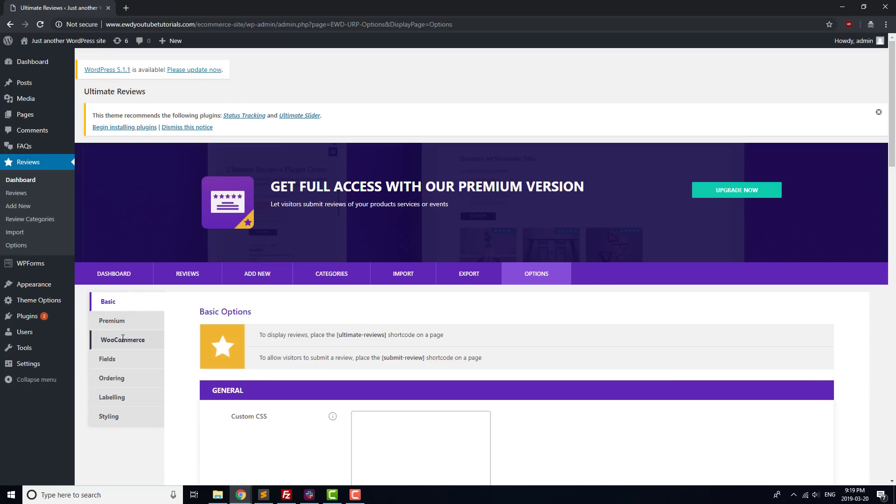
left_click(123, 340)
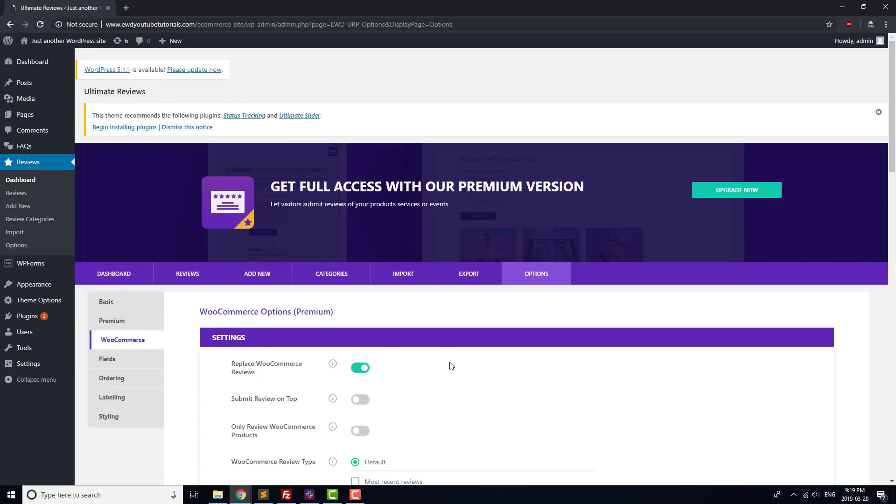
scroll("down", 3)
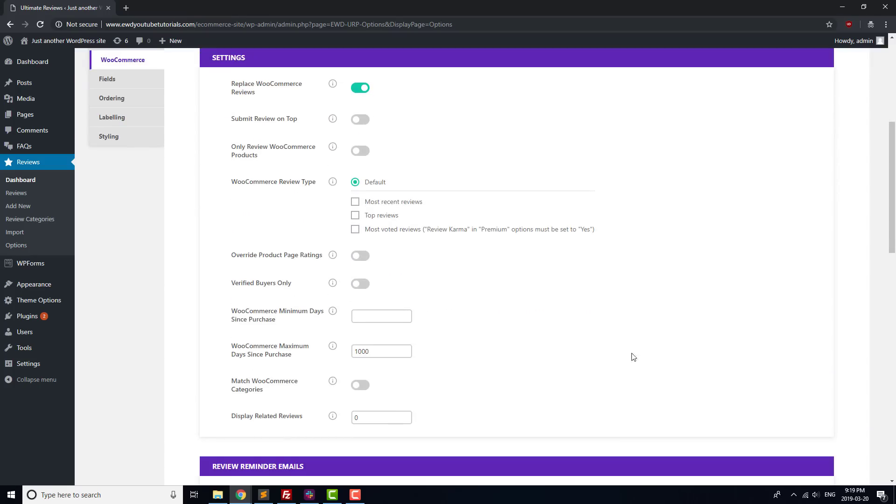
scroll("down", 3)
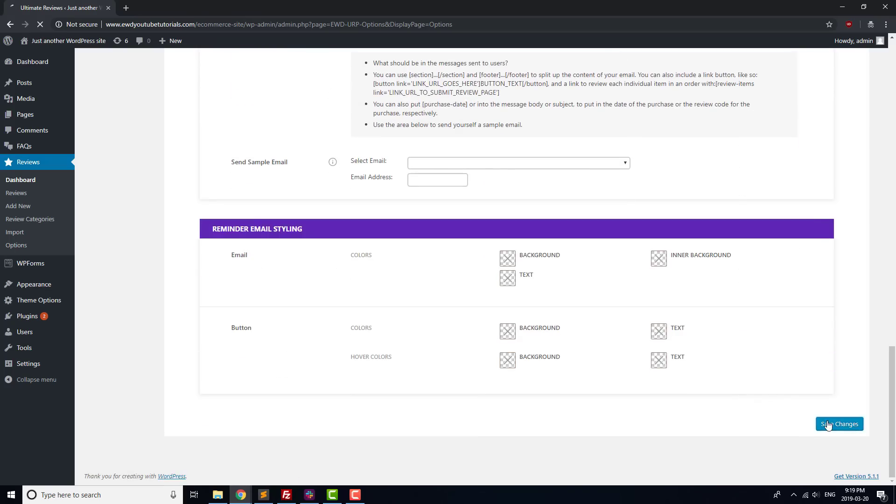
left_click(838, 424)
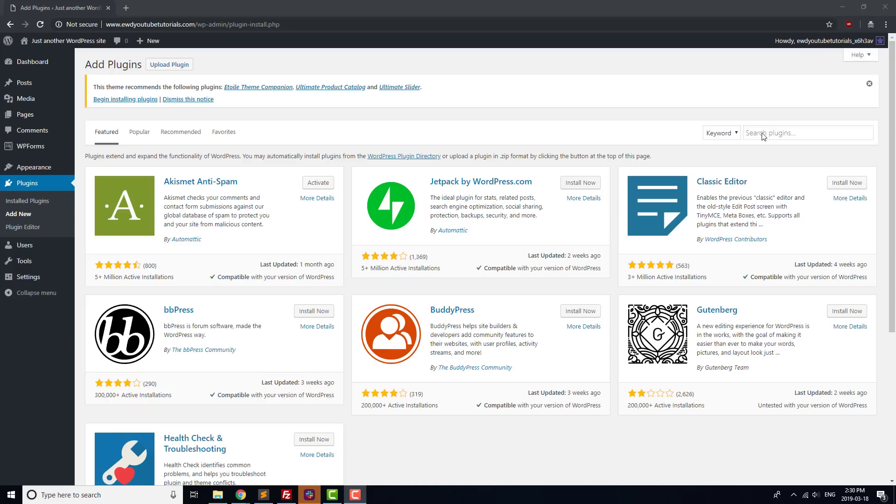
Step: Search the installer for 'faq' and activate the Ultimate FAQ plugin
type("faq")
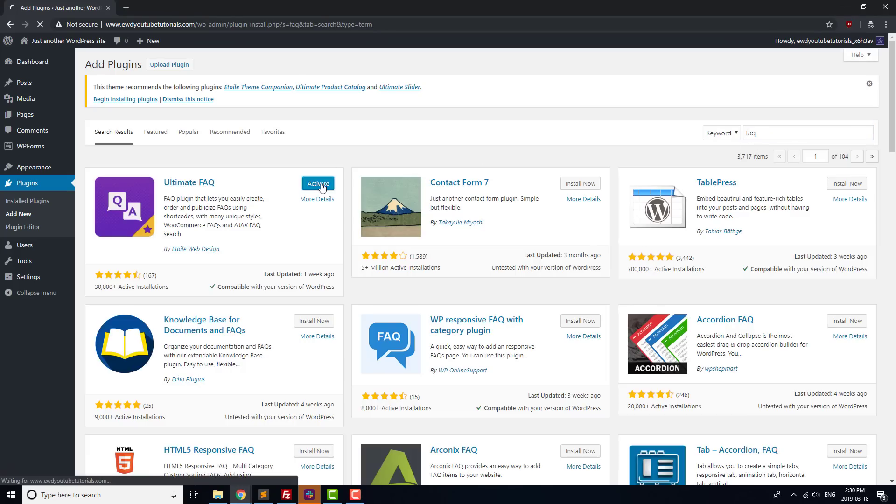
left_click(318, 184)
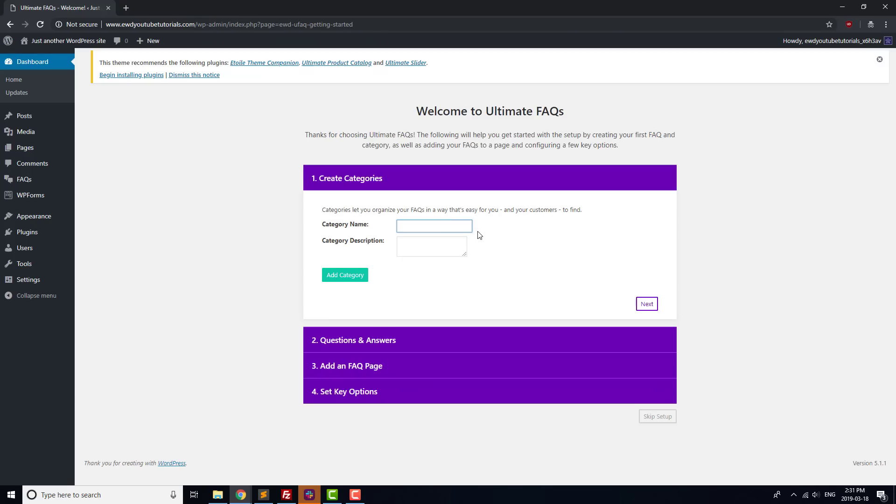
Step: Add the FAQ categories Applications and Ordering and continue to the questions step
left_click(345, 274)
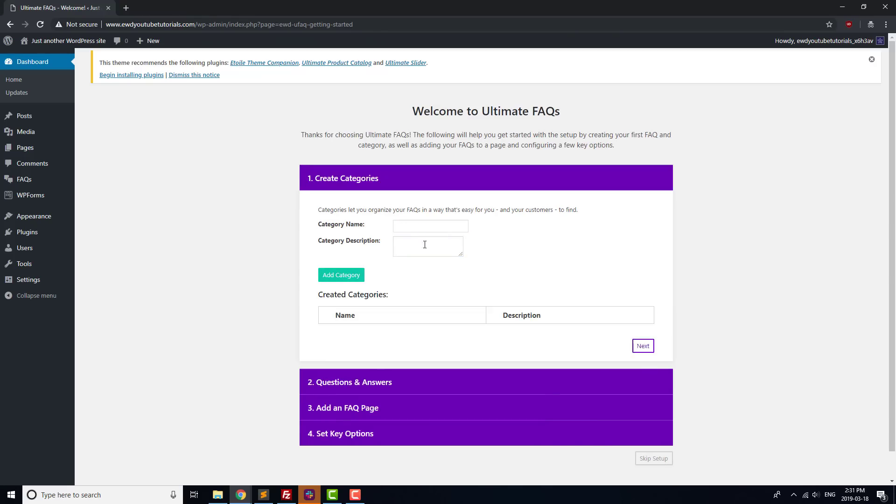
type("Ordering")
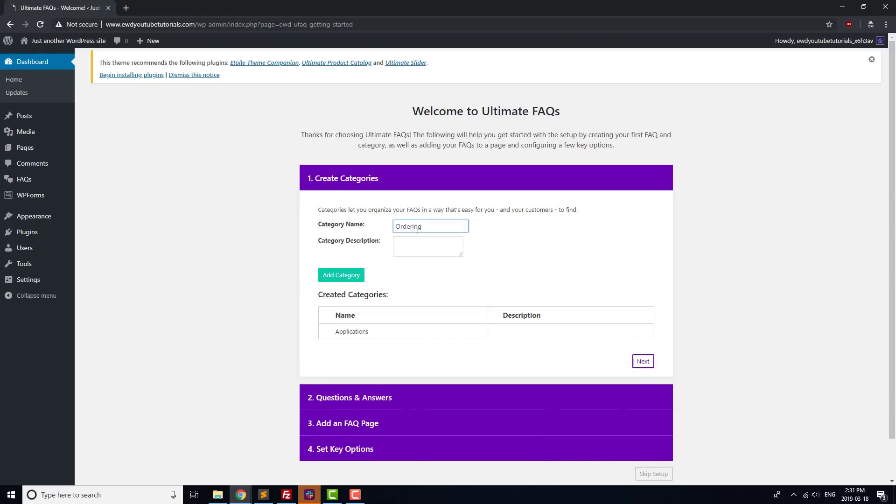
left_click(642, 361)
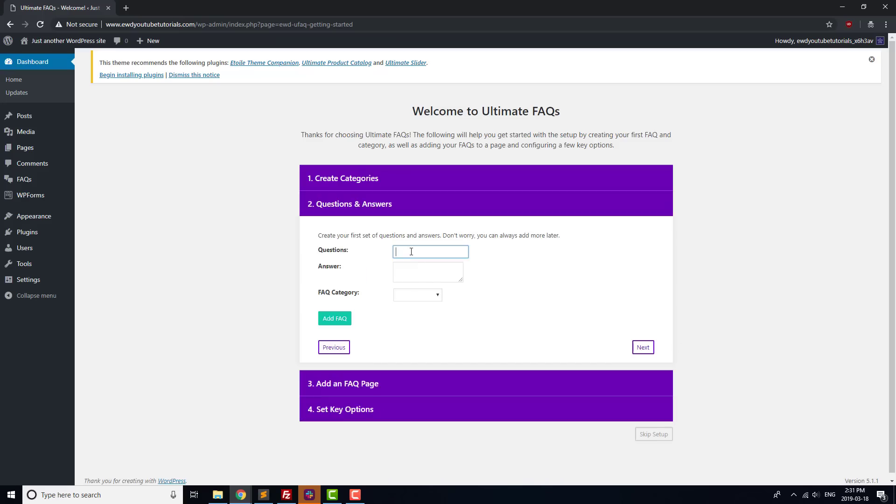
Step: Add the FAQs 'How do I apply?' and a 'Where can...' ordering question with answers, then continue past the FAQ page step
type("Send us")
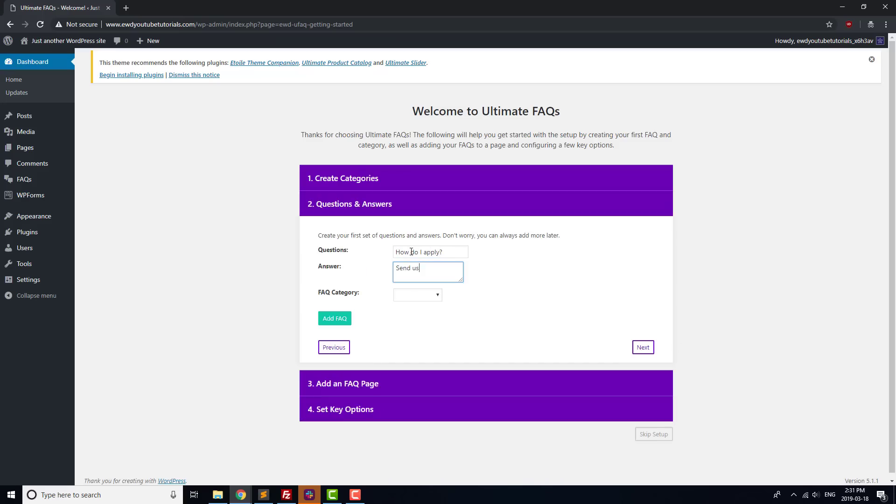
left_click(334, 319)
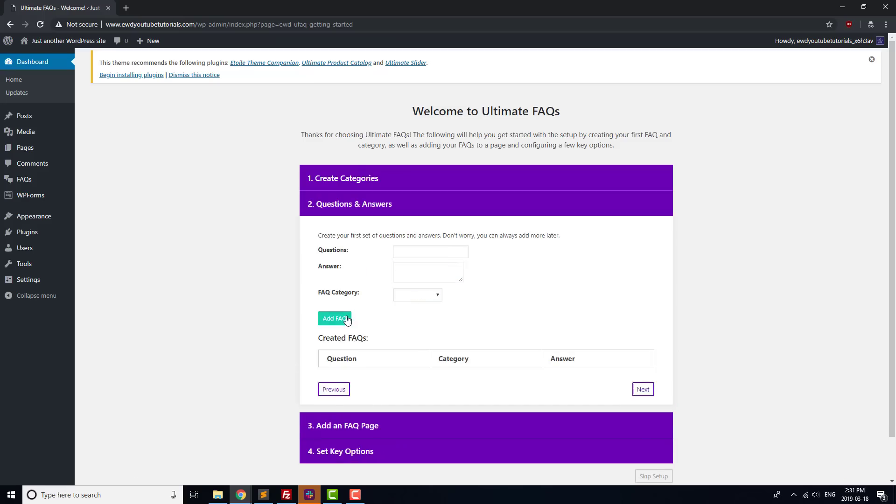
type("Where can")
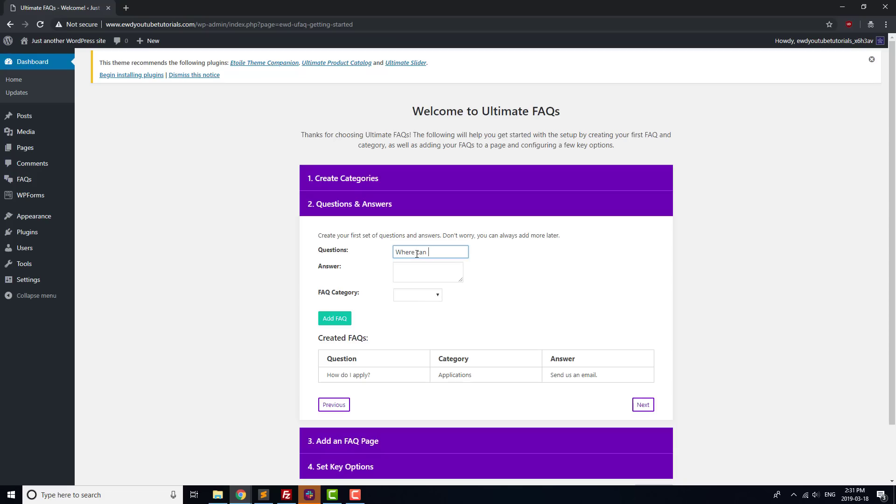
type("Give us a")
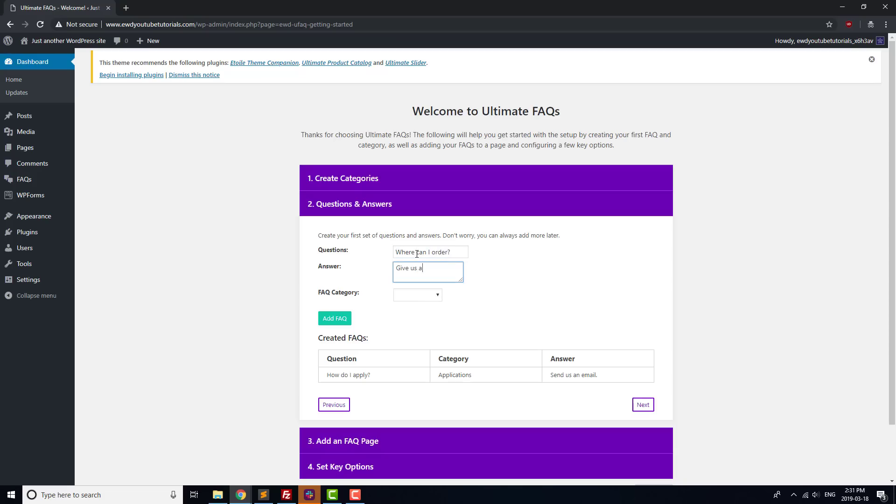
left_click(417, 294)
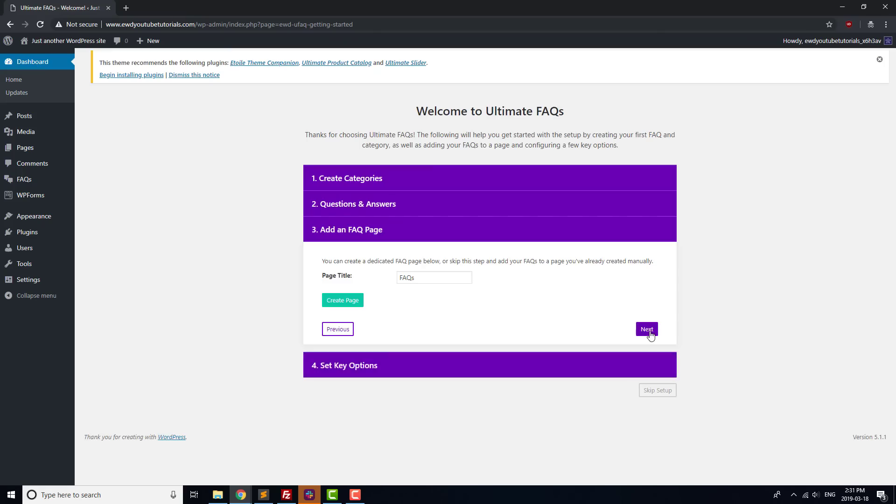
left_click(646, 330)
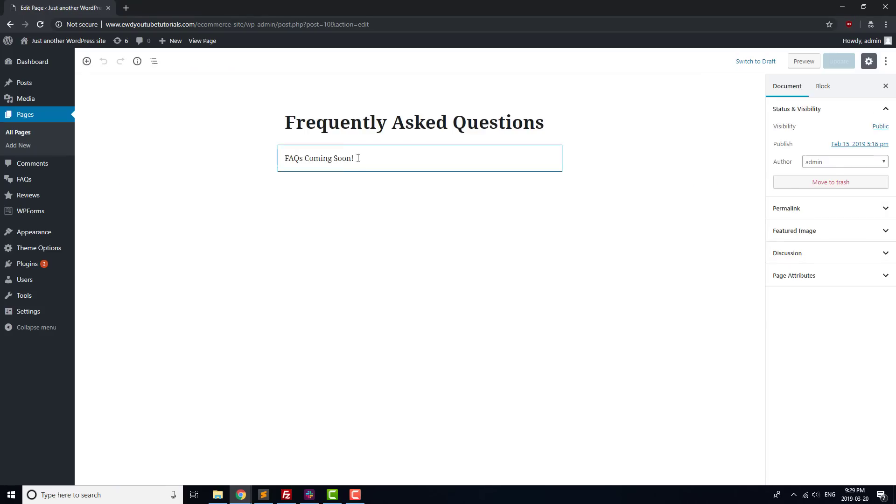
Step: Replace the coming-soon text with a Display FAQs block and update the Frequently Asked Questions page
left_click(263, 159)
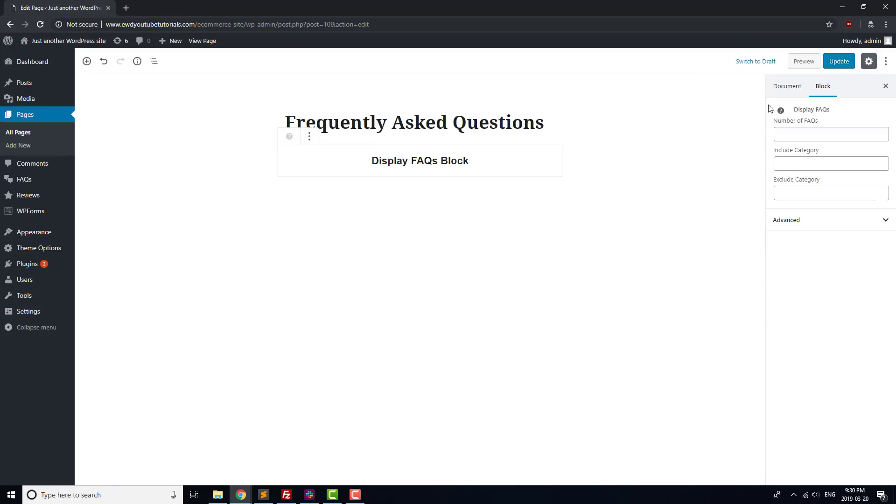
left_click(838, 61)
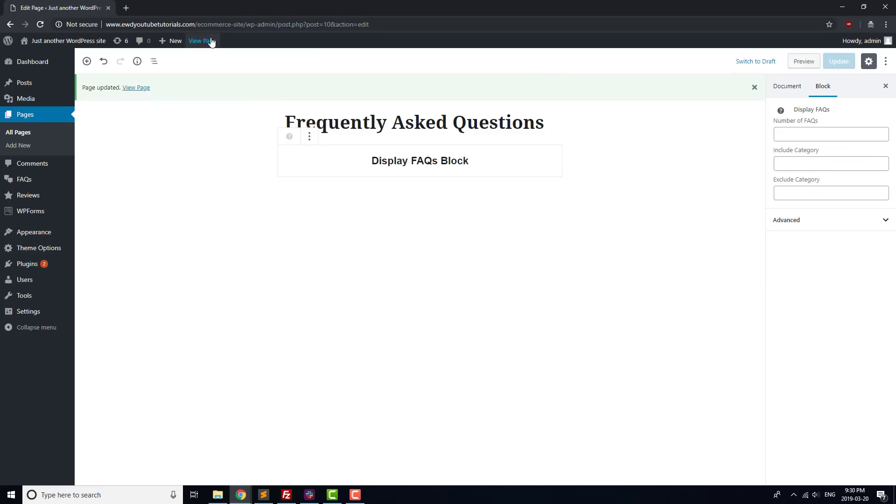
left_click(200, 40)
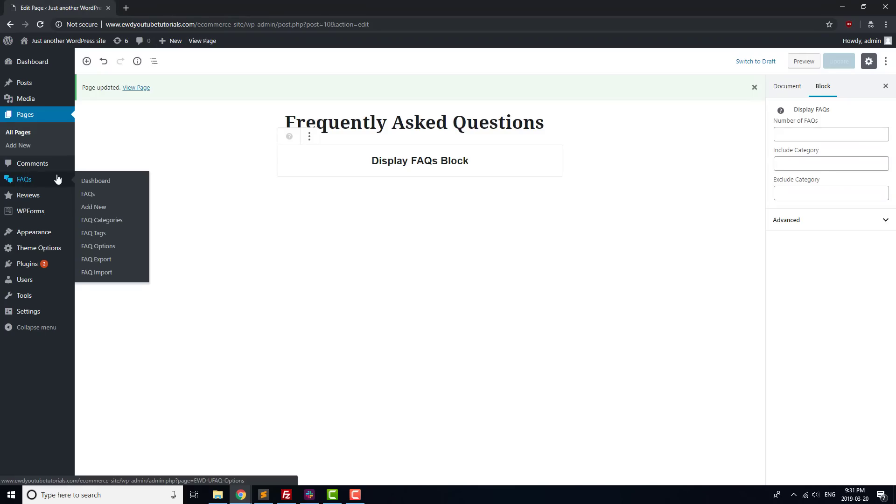
Step: Start the Ultimate FAQ free 7-day premium trial from its dashboard and review the Options settings
left_click(95, 180)
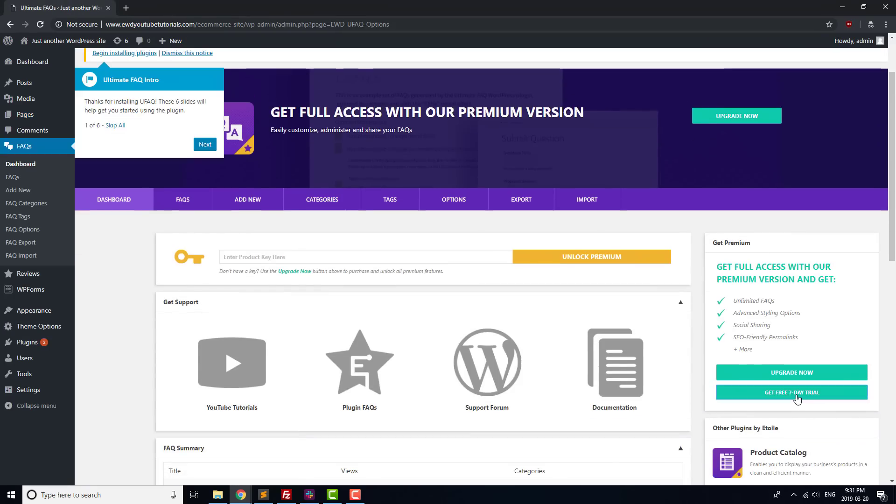
left_click(791, 392)
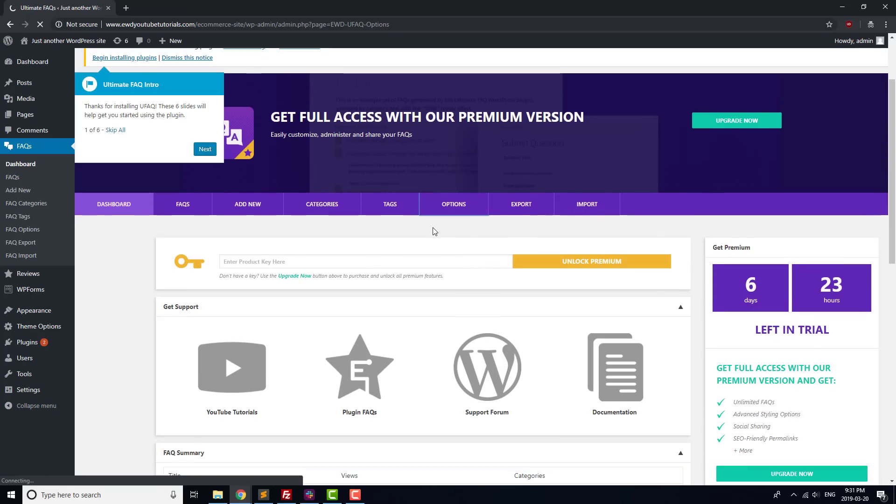
left_click(454, 204)
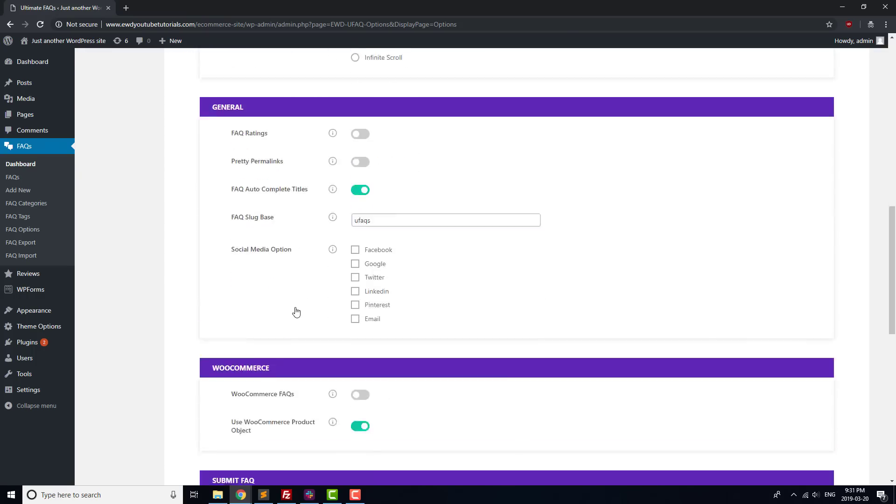
scroll("down", 3)
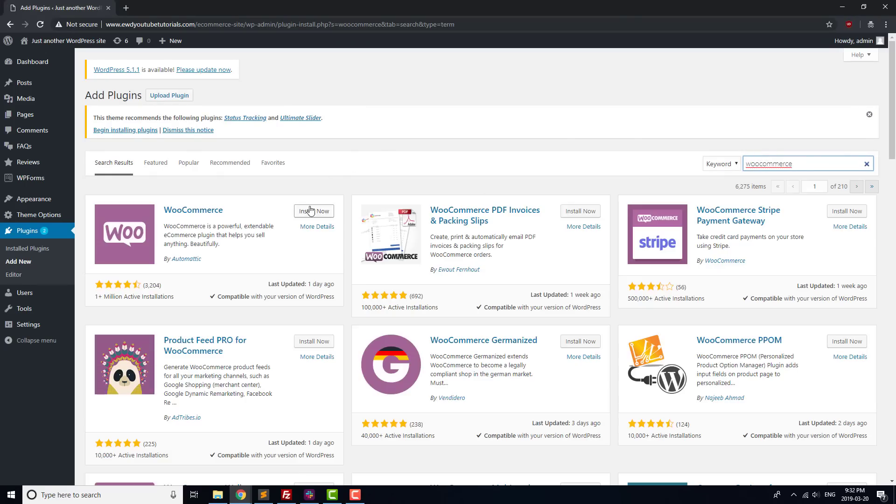
Step: Install the WooCommerce plugin from the search results
left_click(313, 211)
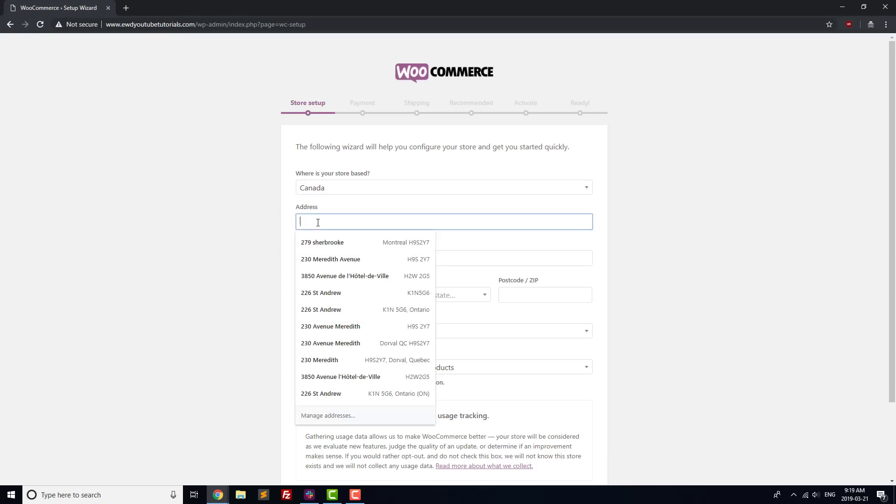
Step: Fill the Montreal store address from a saved entry and choose cash on delivery instead of Stripe/PayPal
left_click(322, 242)
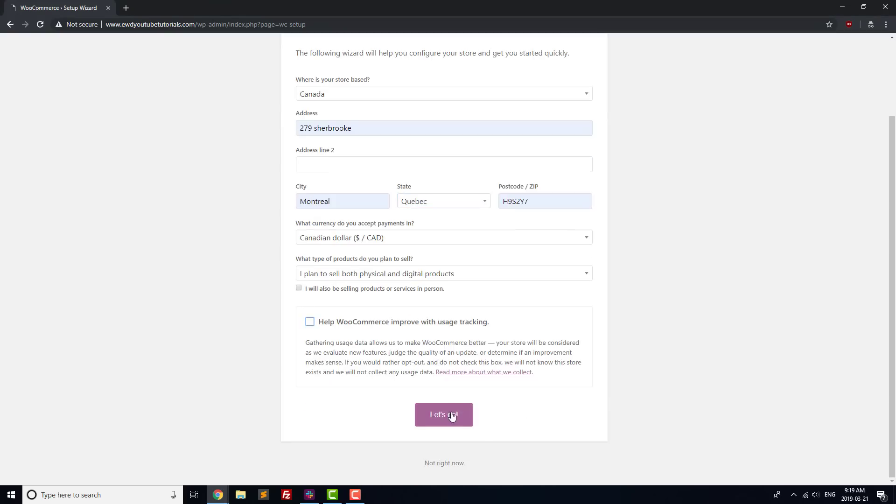
left_click(444, 414)
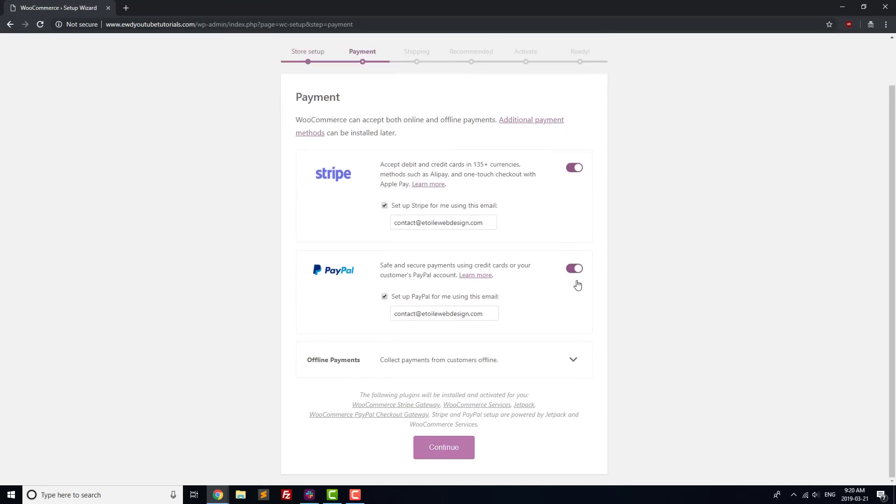
left_click(574, 268)
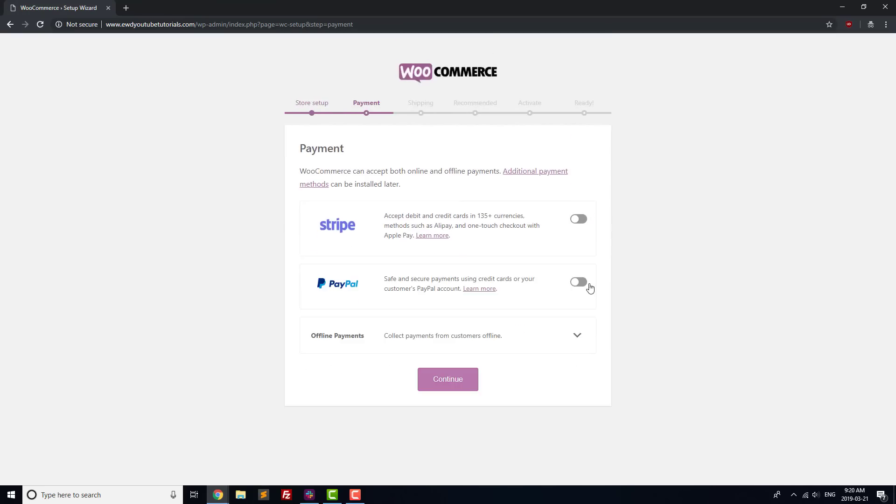
left_click(577, 336)
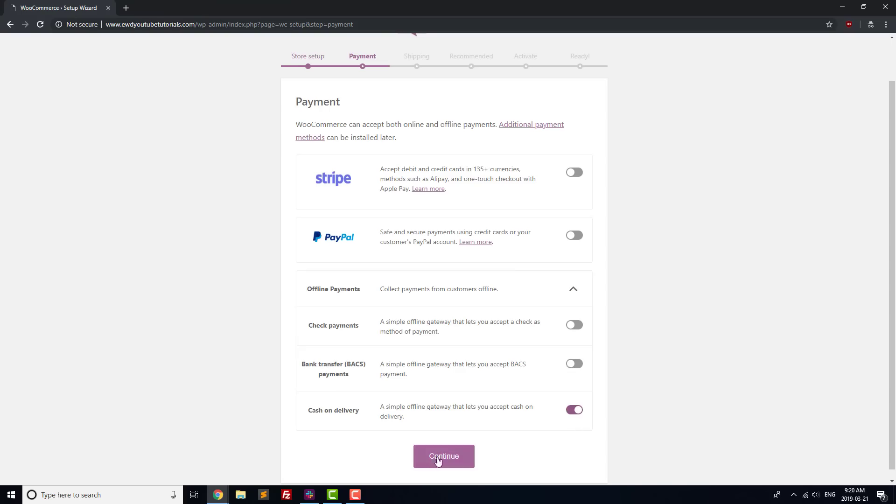
left_click(444, 457)
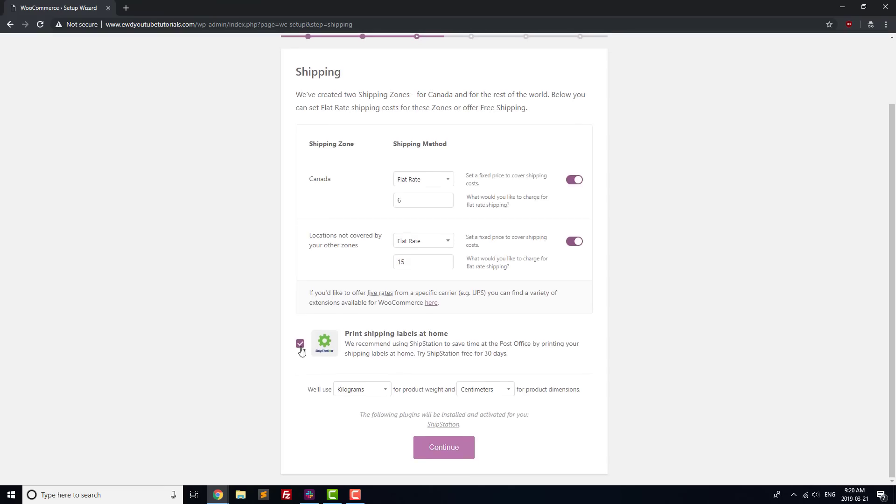
Step: Keep flat-rate shipping without ShipStation labels, skip automated taxes and decline the recommended features
left_click(300, 352)
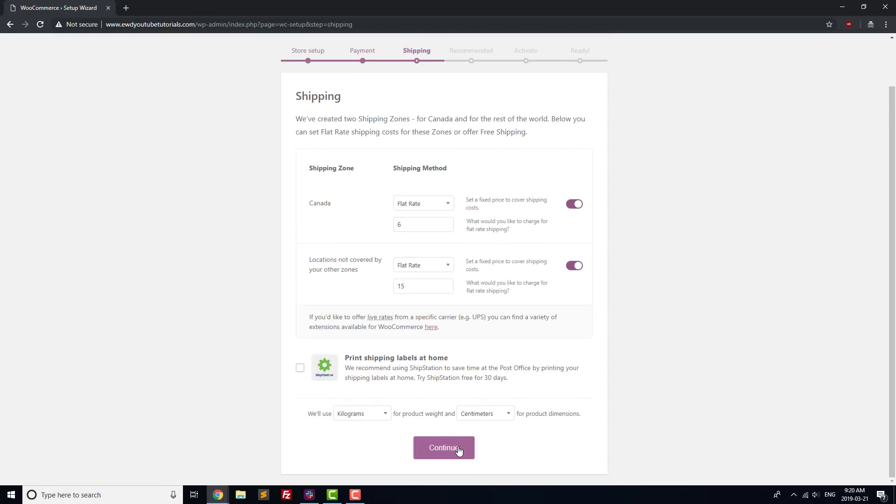
left_click(444, 447)
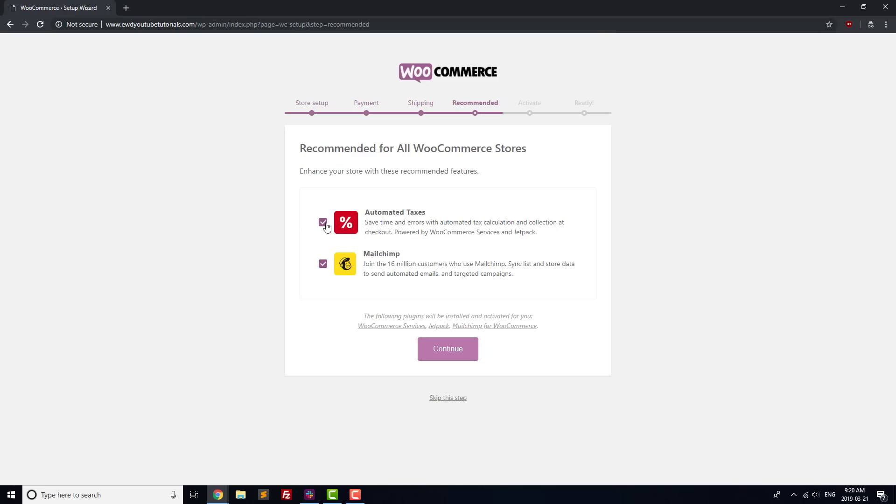
left_click(323, 222)
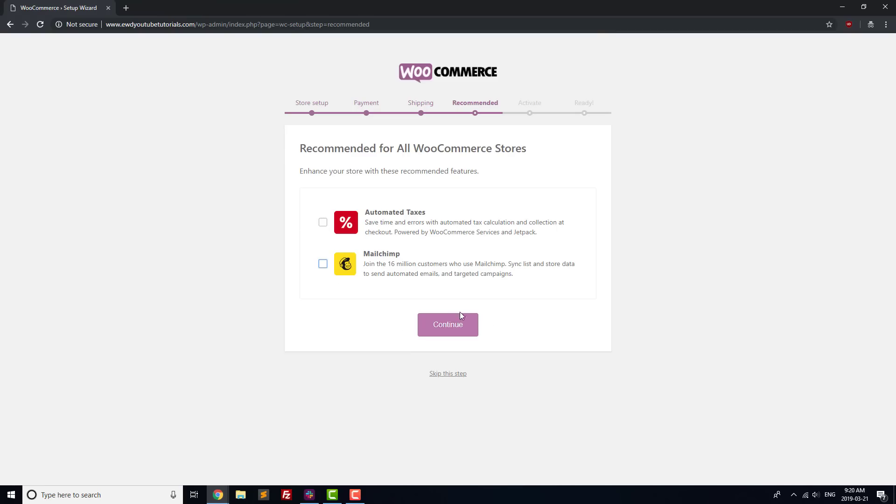
left_click(448, 324)
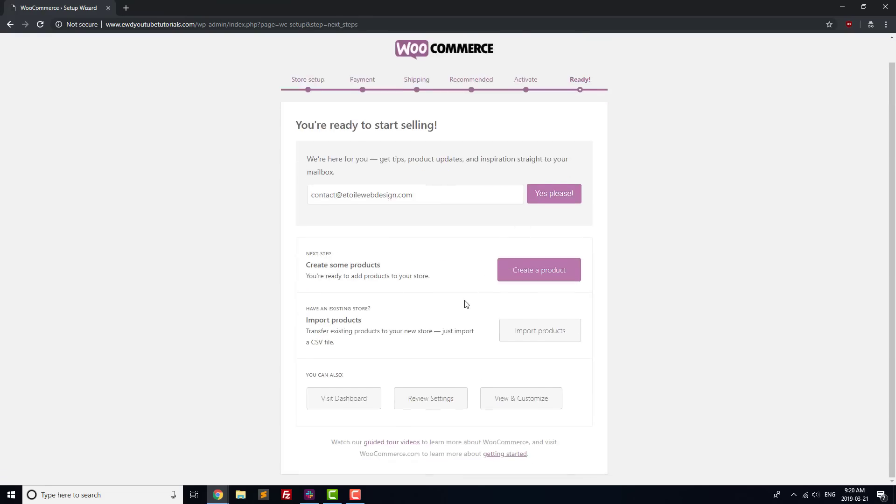
Step: Create product categories Electronics (slug electronics) and Accessories (slug accessories)
left_click(344, 399)
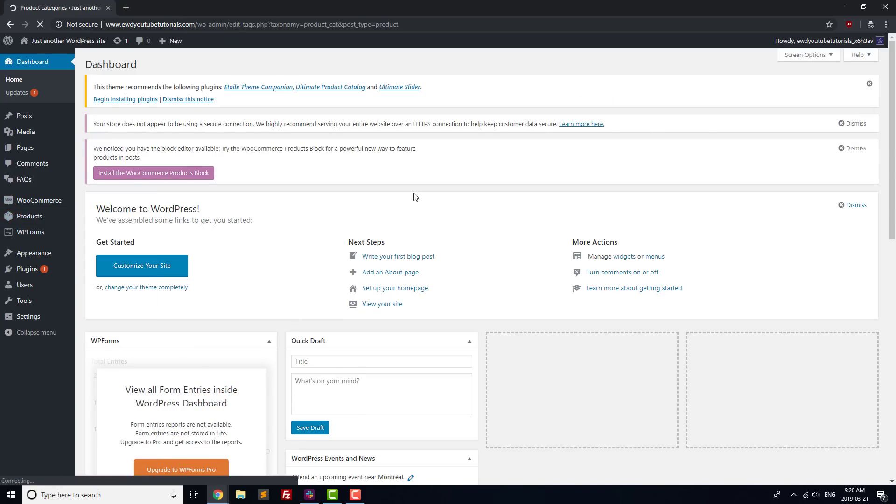
left_click(20, 227)
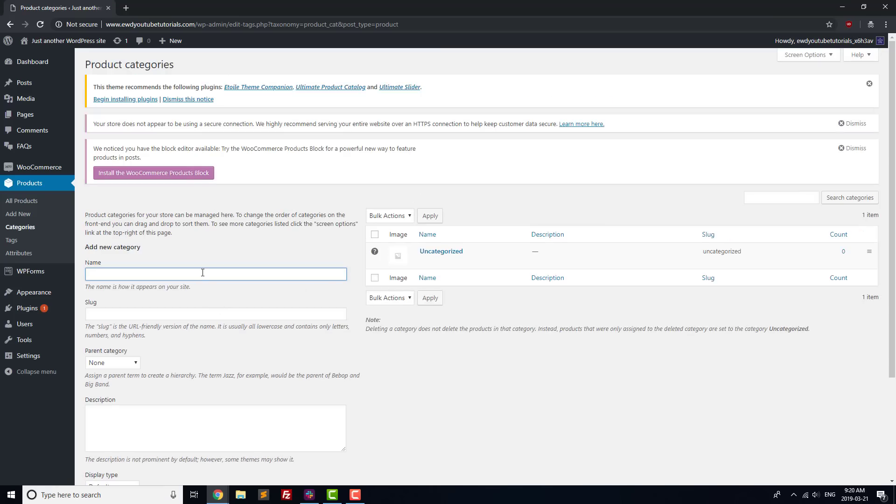
type("Electronics")
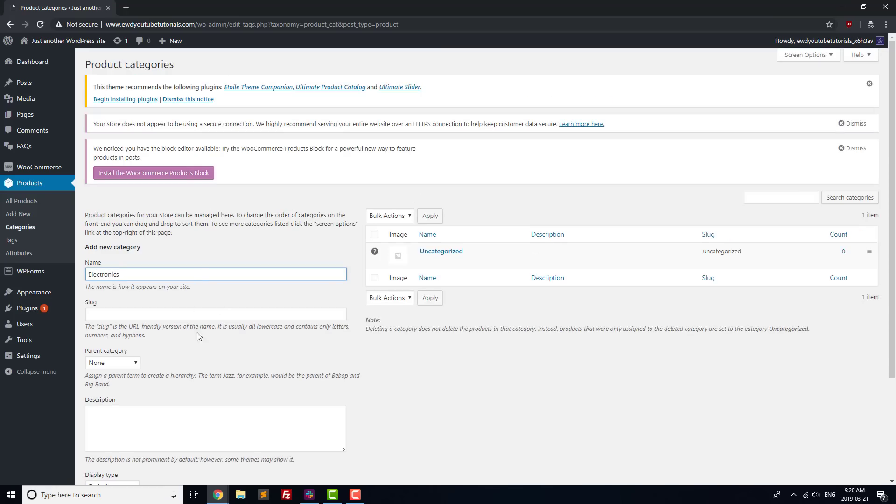
type("electrnic")
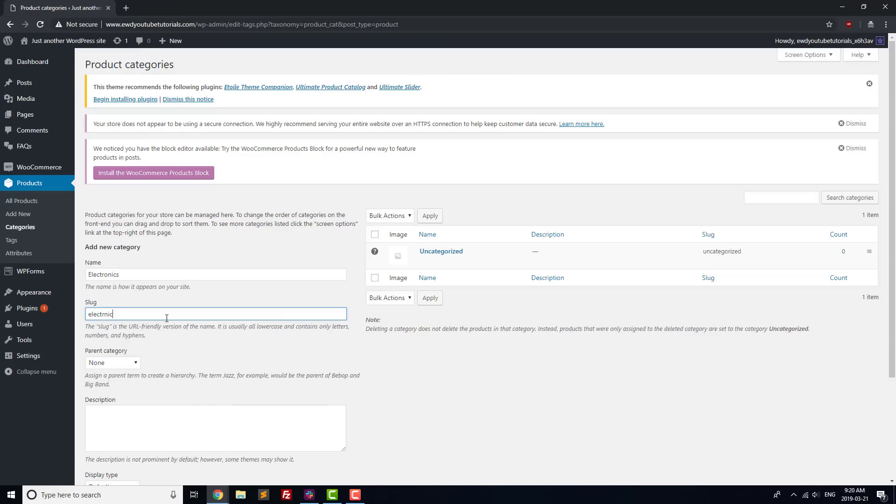
type("electronucs")
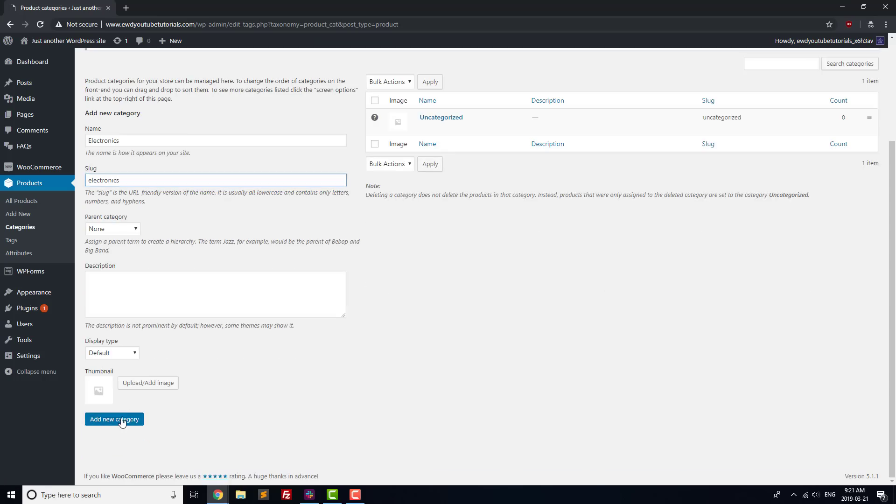
left_click(114, 420)
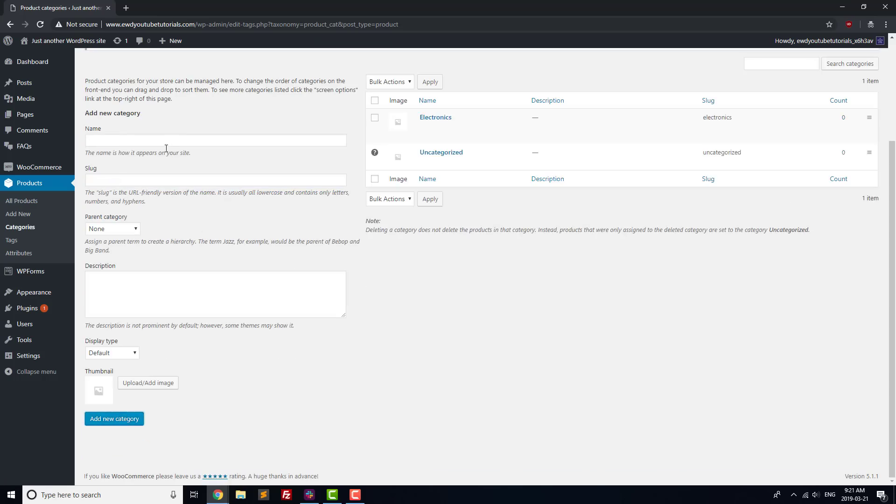
type("Accessor")
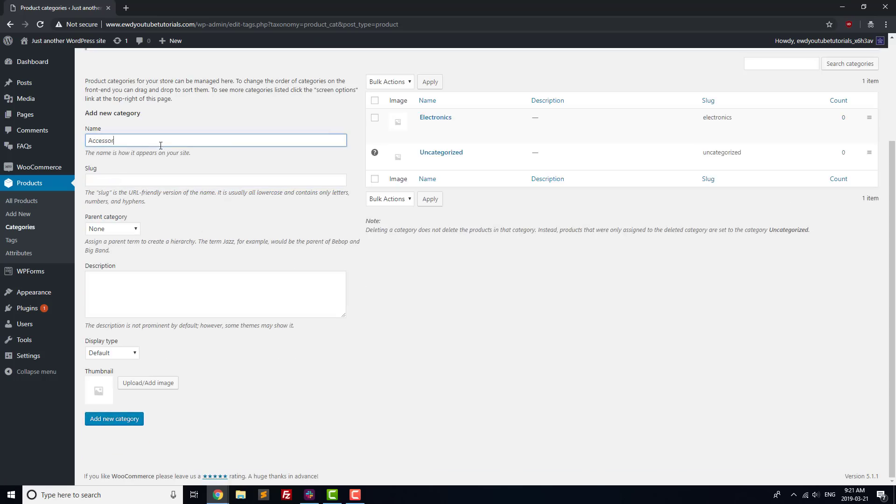
type("accessorie")
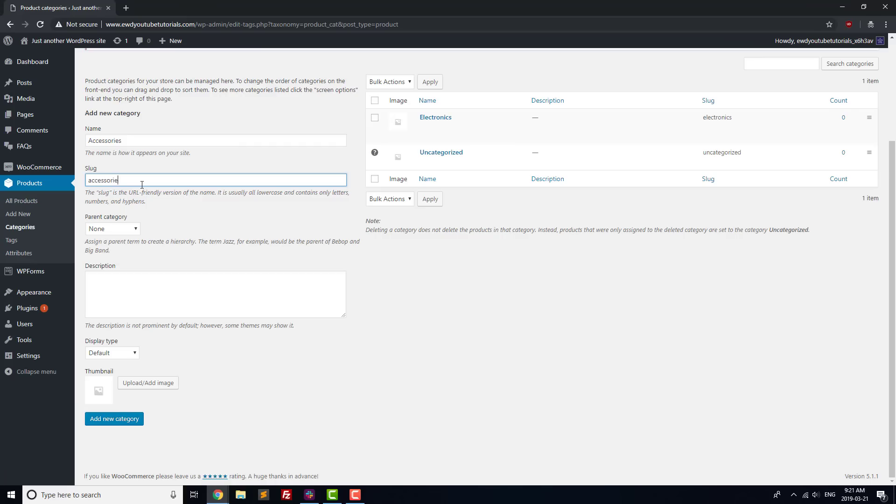
left_click(114, 419)
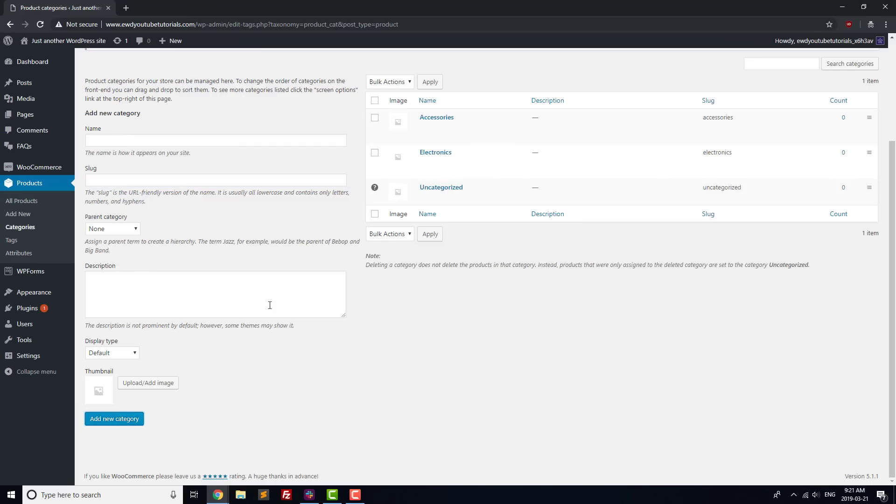
Step: Publish a Keyboard product with a description, regular price 499 and the Electronics category, then view it in the shop
left_click(18, 214)
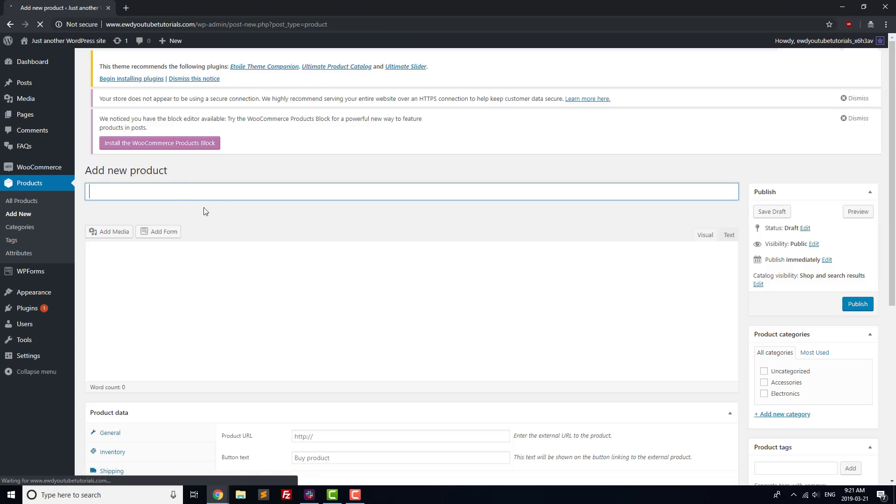
type("Keyboard")
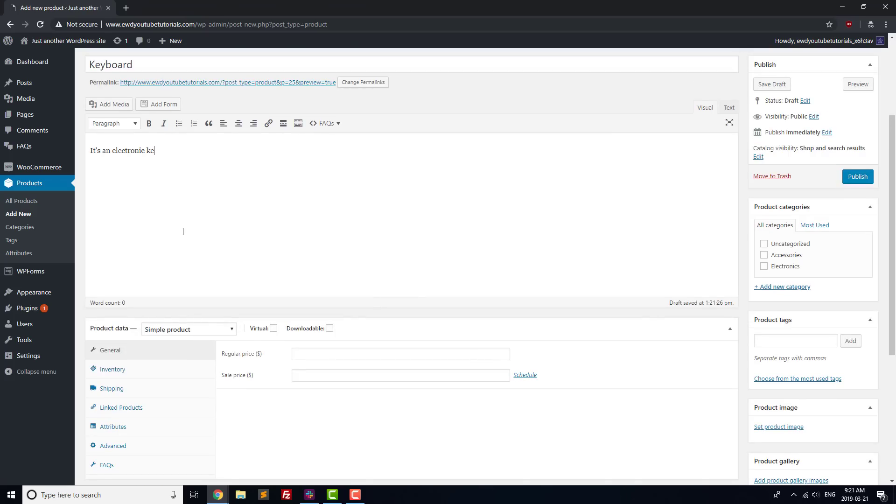
type("yboard.")
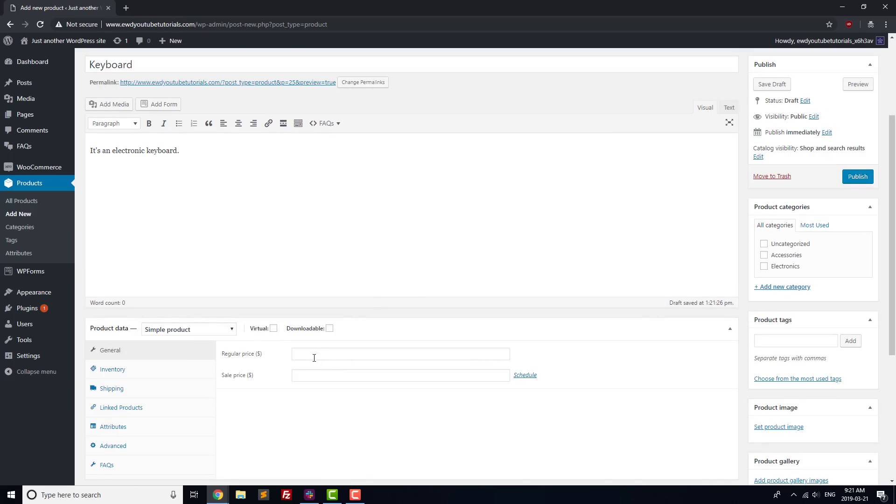
type("499")
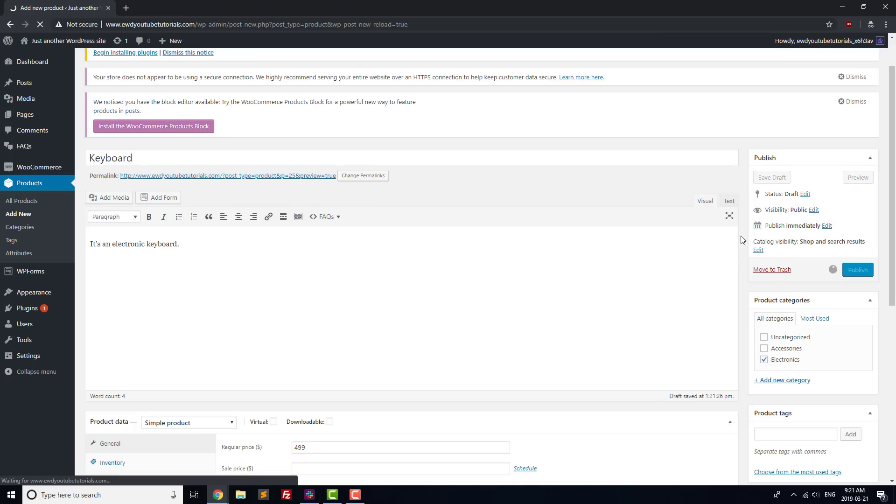
left_click(857, 269)
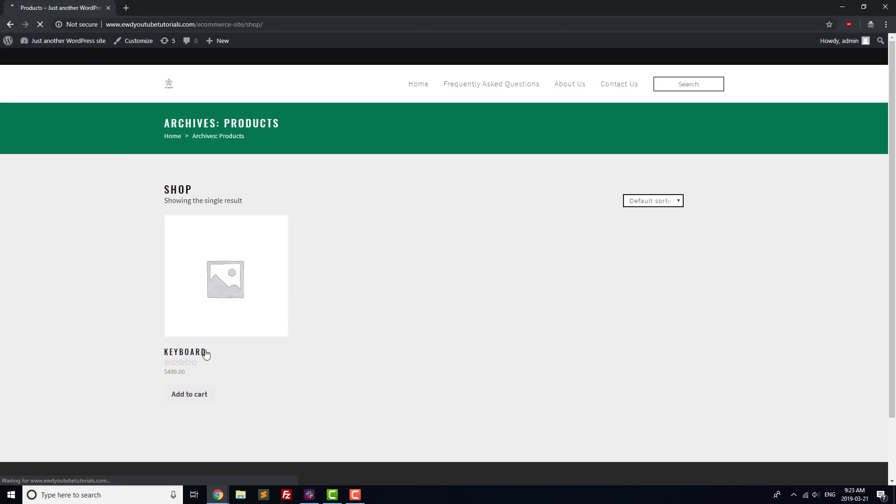
Step: View the Keyboard product page and search the plugin installer for status tracking
left_click(182, 352)
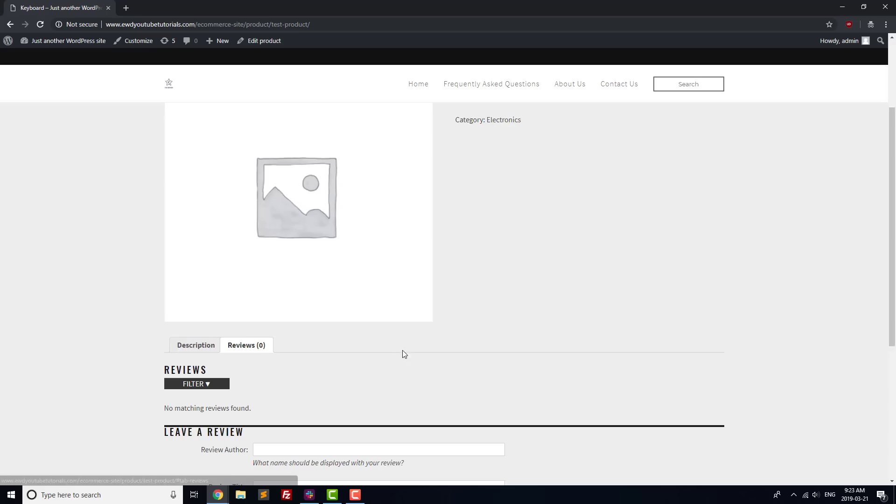
scroll("down", 3)
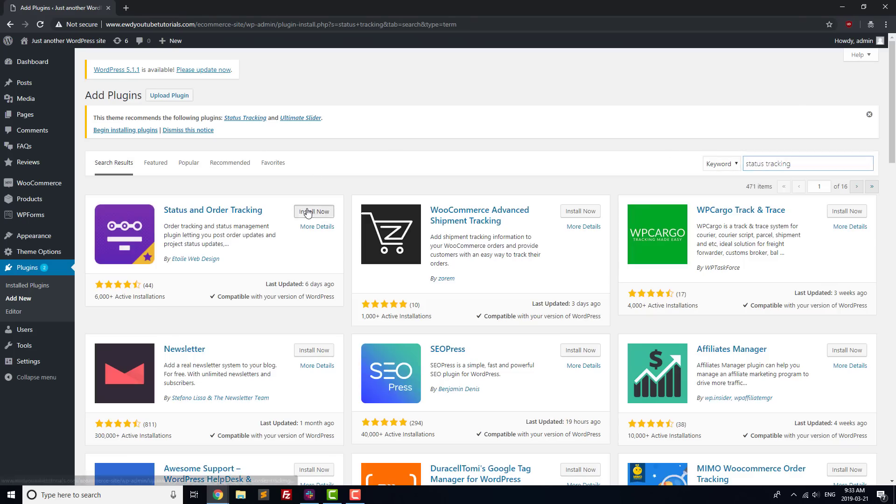
Step: Install and activate Status and Order Tracking, start its free 7-day trial and save its options
left_click(314, 212)
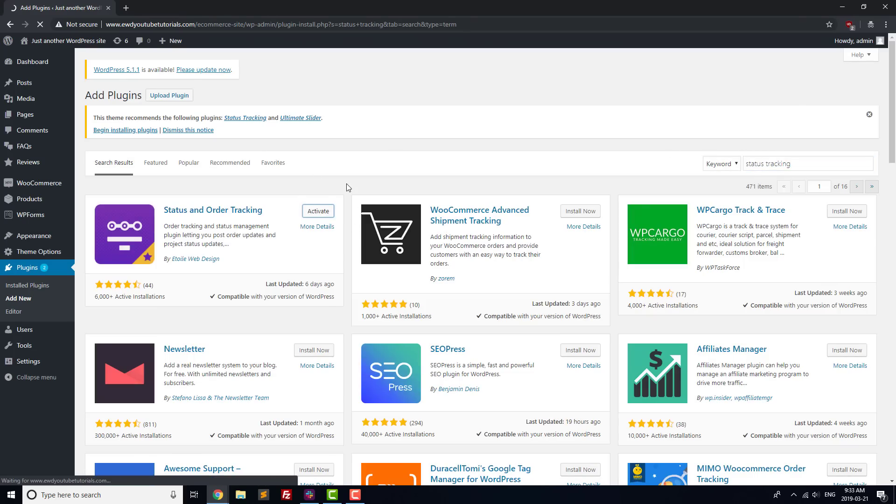
left_click(317, 211)
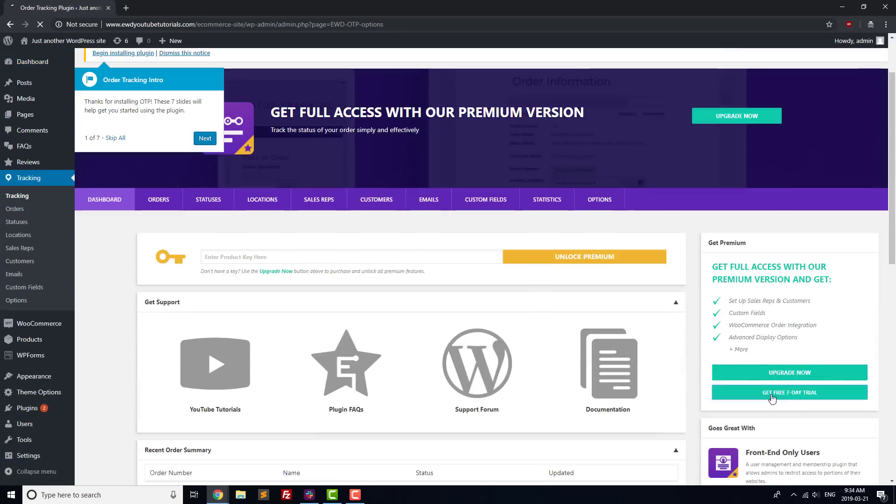
left_click(789, 392)
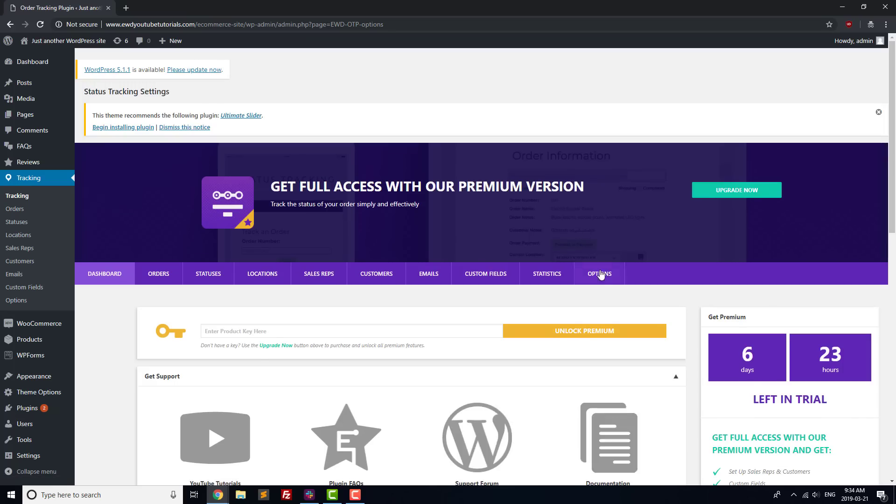
left_click(600, 274)
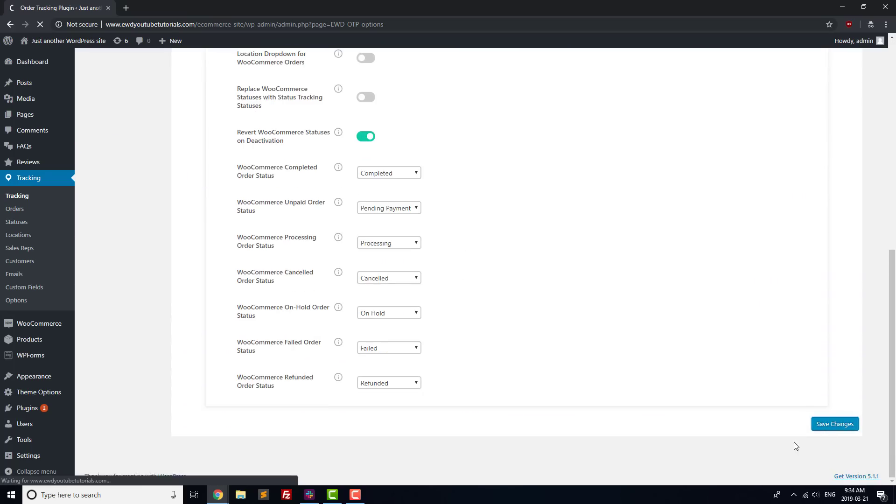
left_click(833, 424)
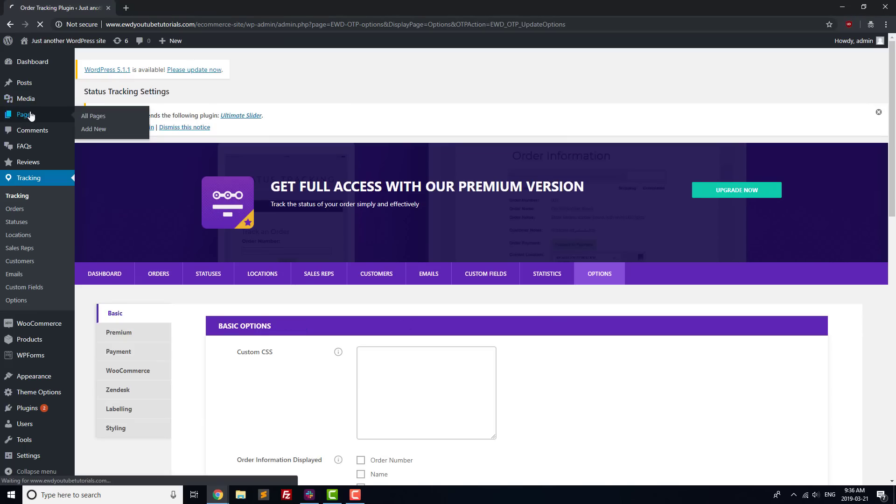
left_click(93, 116)
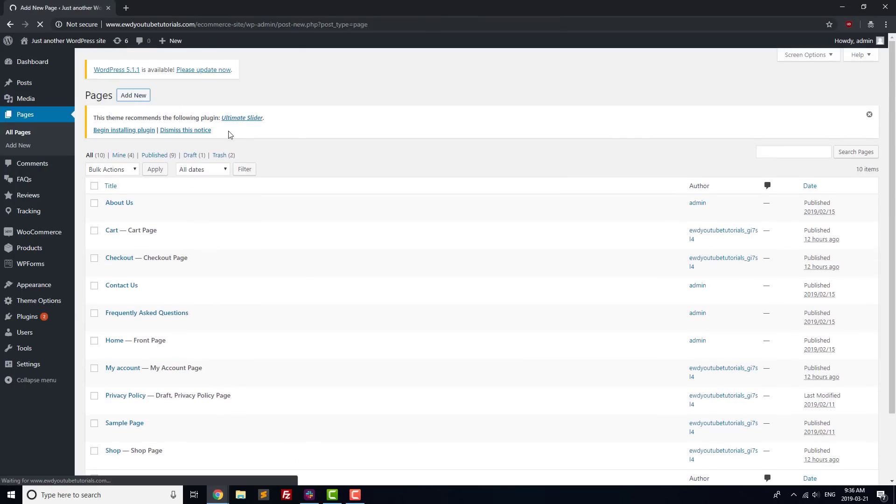
Step: Publish a Status Tracking page containing the Tracking Form block and copy its link
left_click(134, 96)
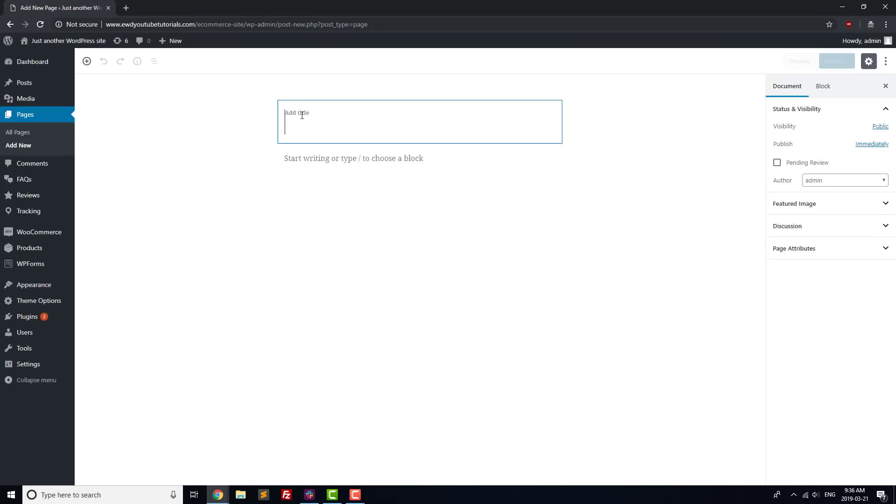
type("Status Track")
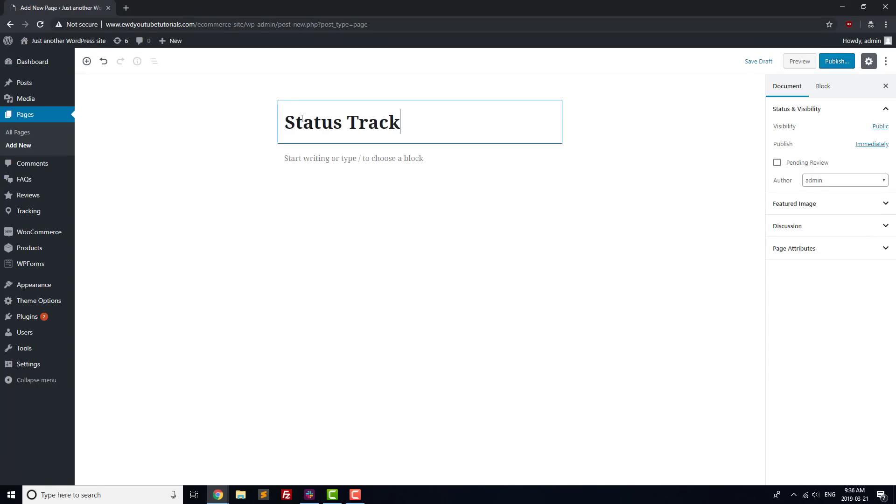
left_click(264, 159)
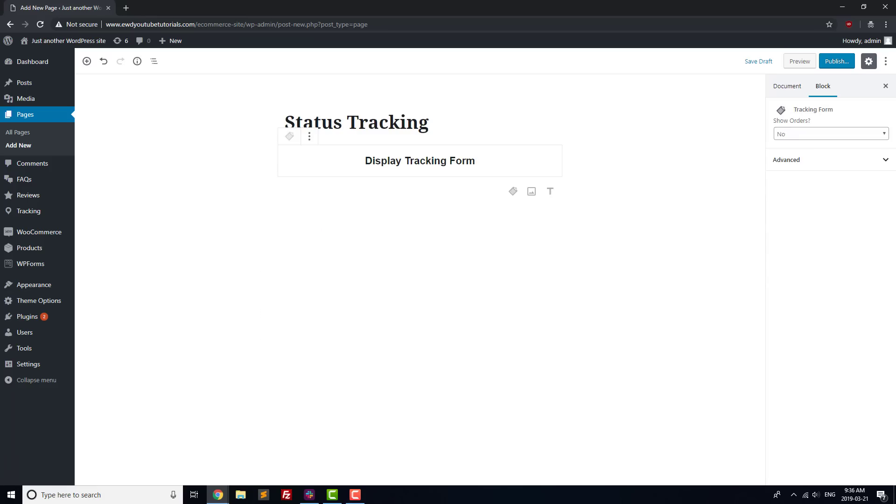
left_click(835, 62)
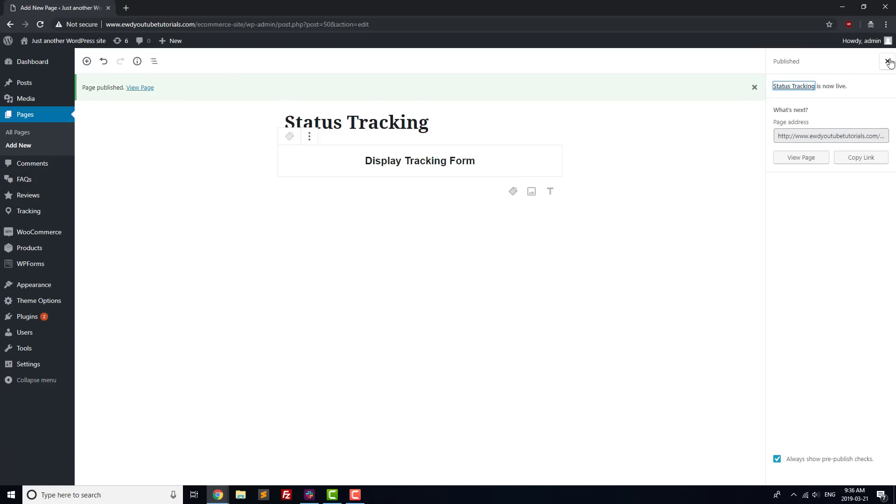
left_click(861, 157)
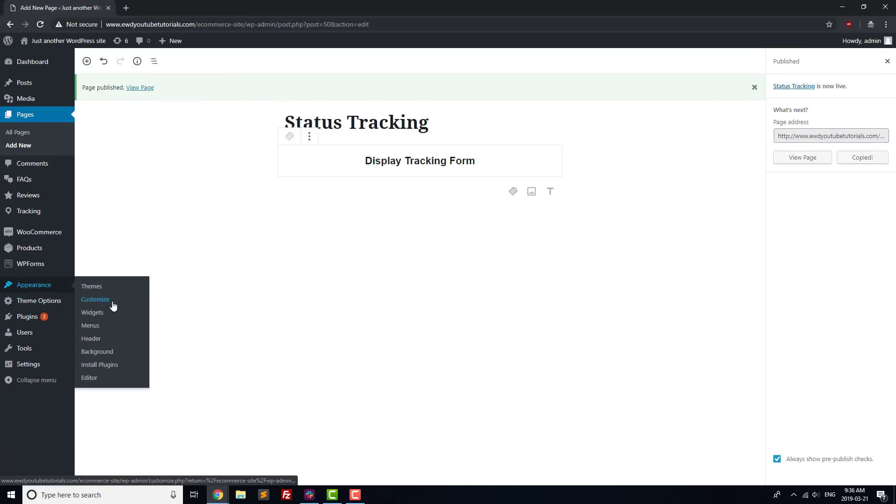
Step: Set the Customizer's Tracking Page URL to the Status Tracking page address and publish it
left_click(95, 299)
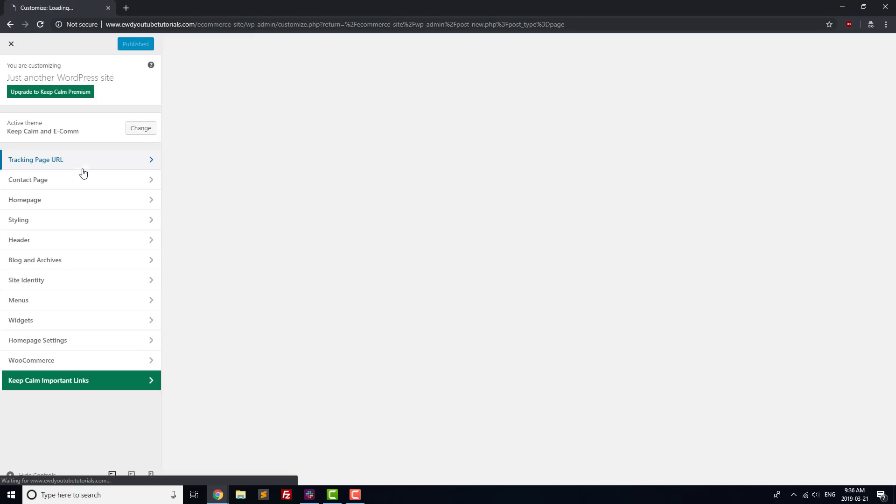
left_click(36, 160)
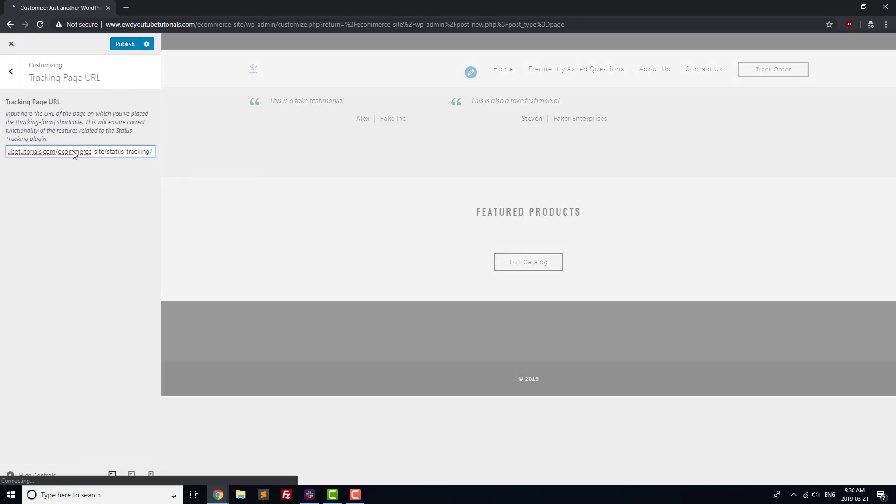
left_click(124, 44)
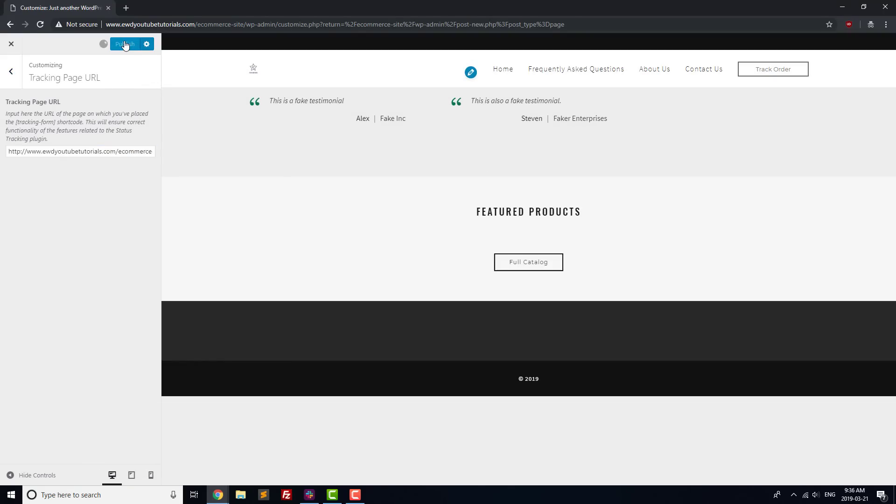